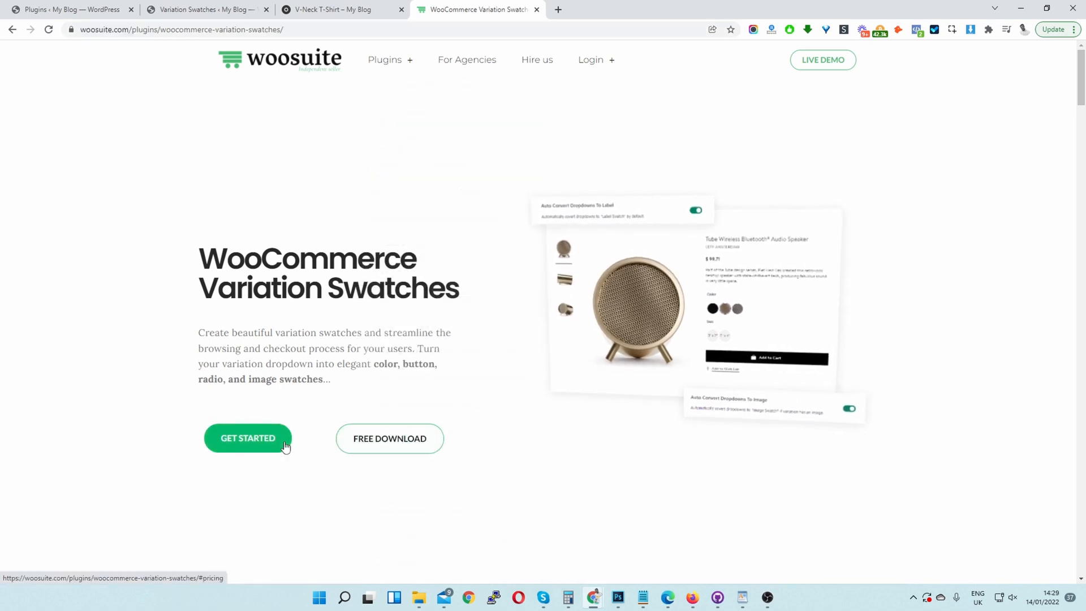
mouse_move(291, 389)
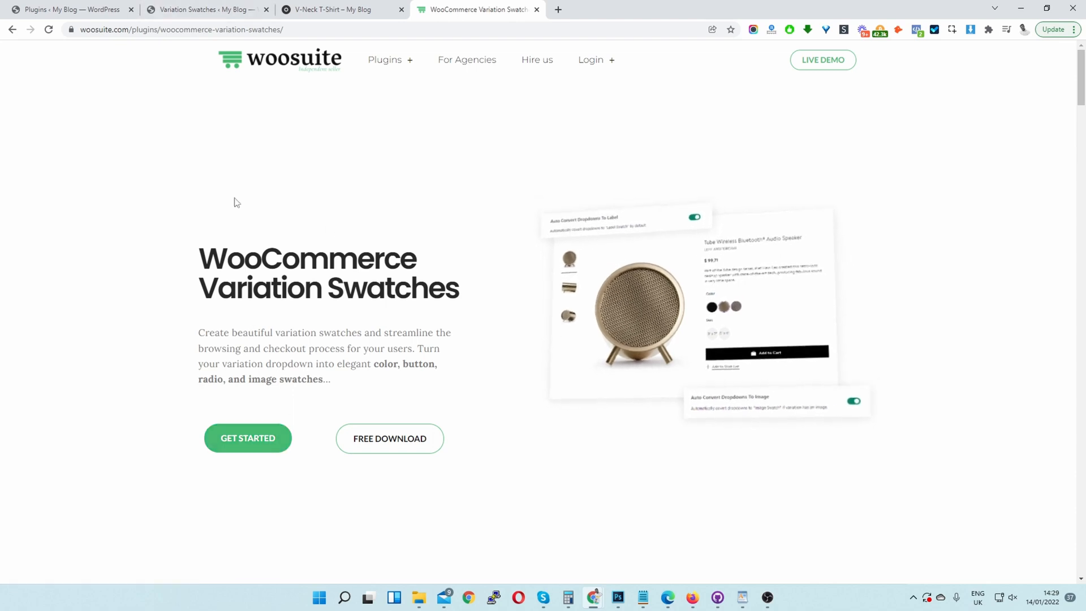
Go to Plugins > Add New in WordPress admin and reveal the Upload Plugin zip area.
left_click(69, 9)
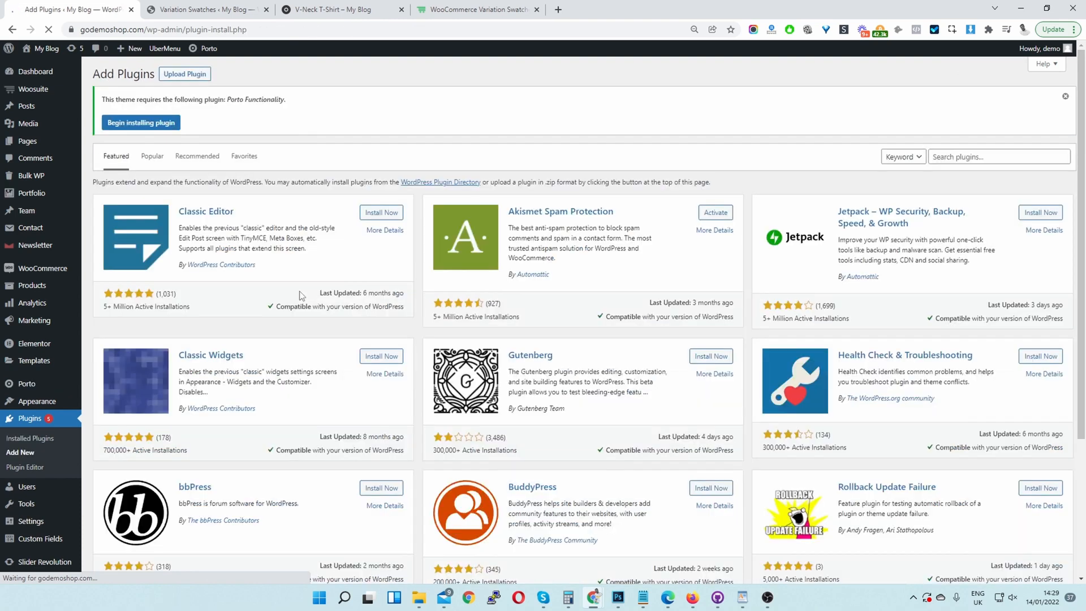
left_click(184, 74)
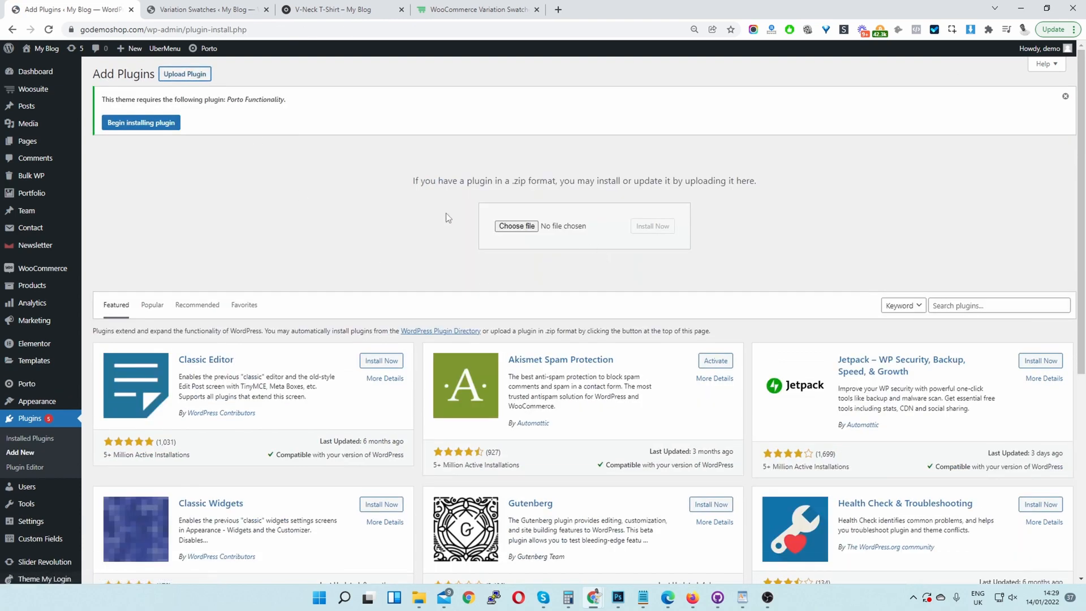
mouse_move(648, 227)
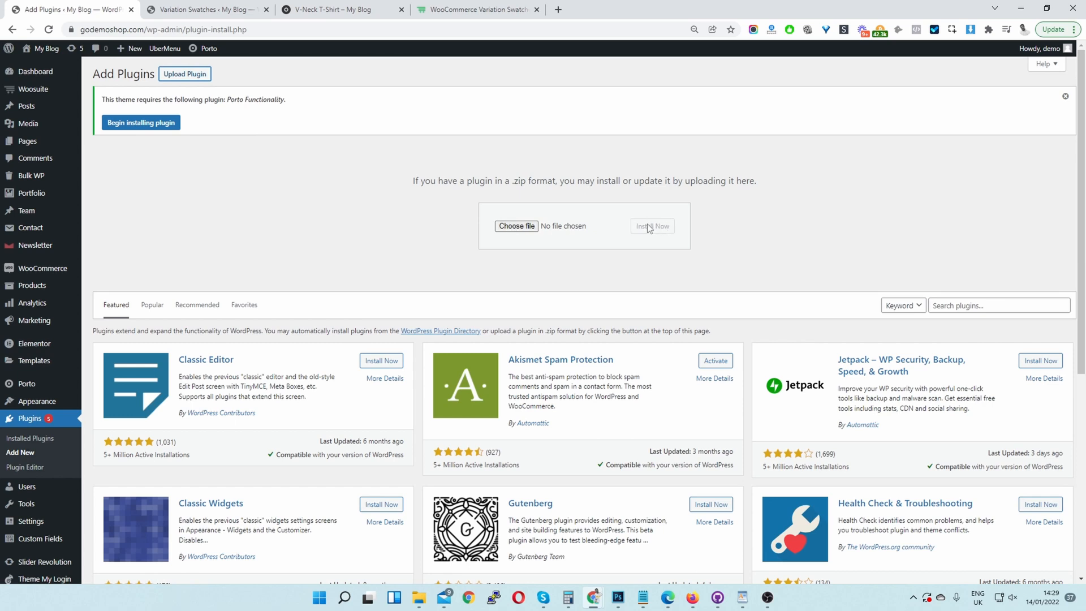
mouse_move(158, 235)
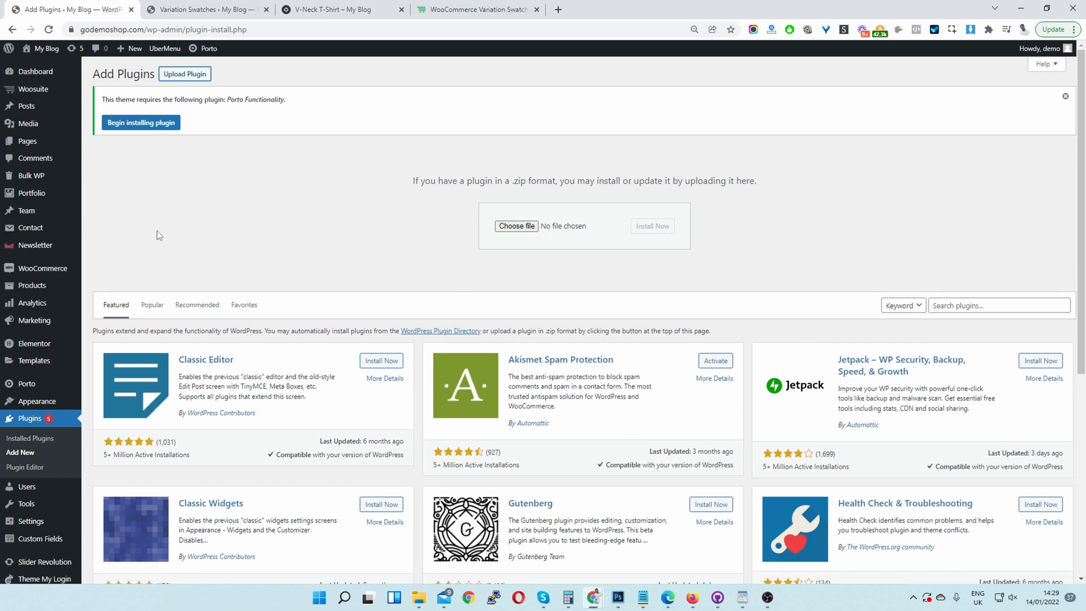
mouse_move(30, 193)
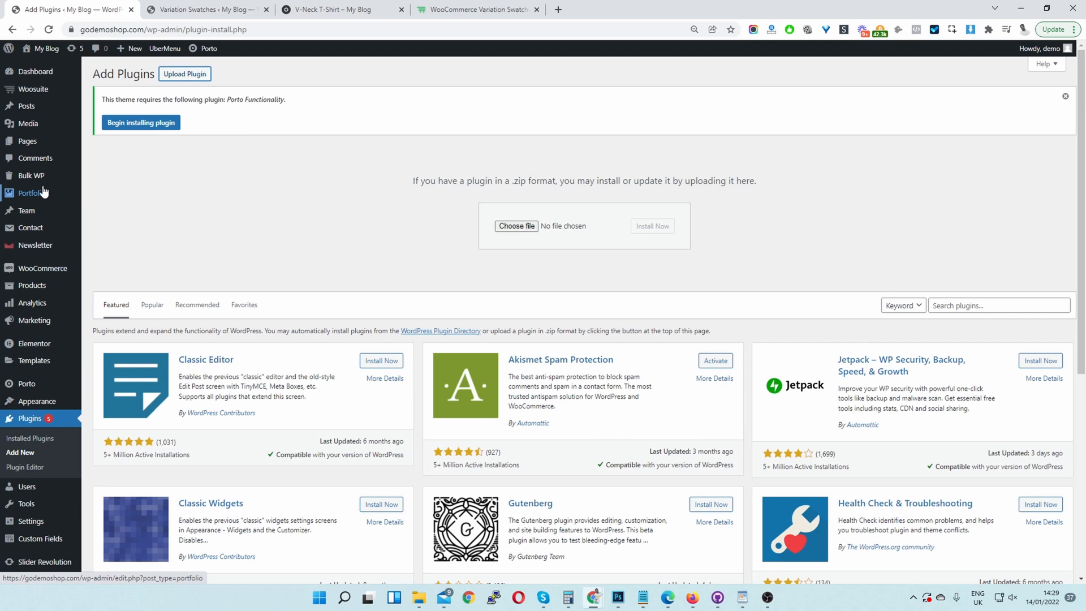
mouse_move(29, 192)
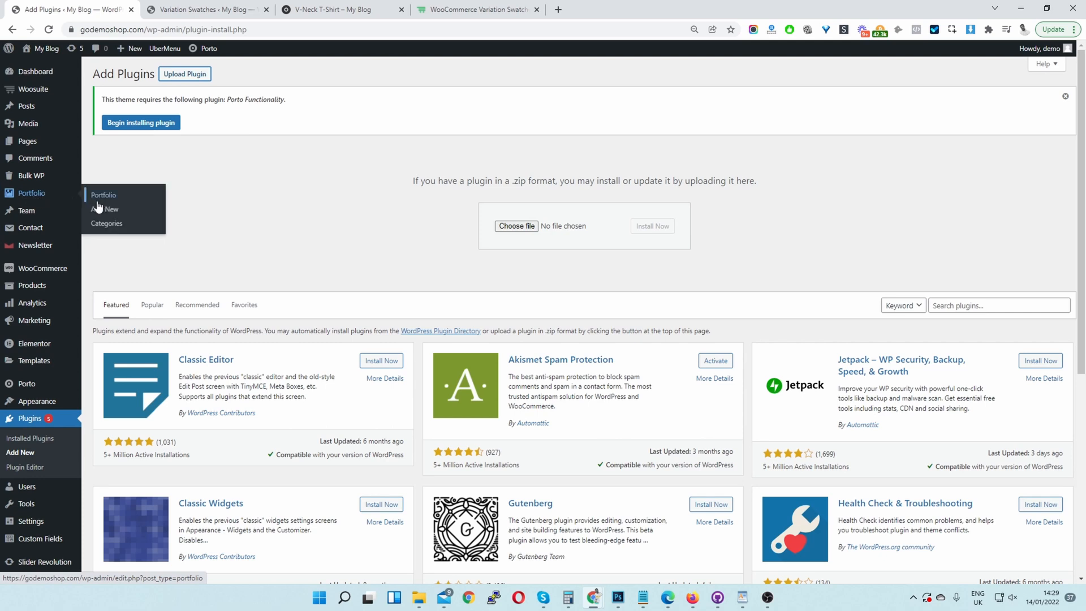
mouse_move(33, 72)
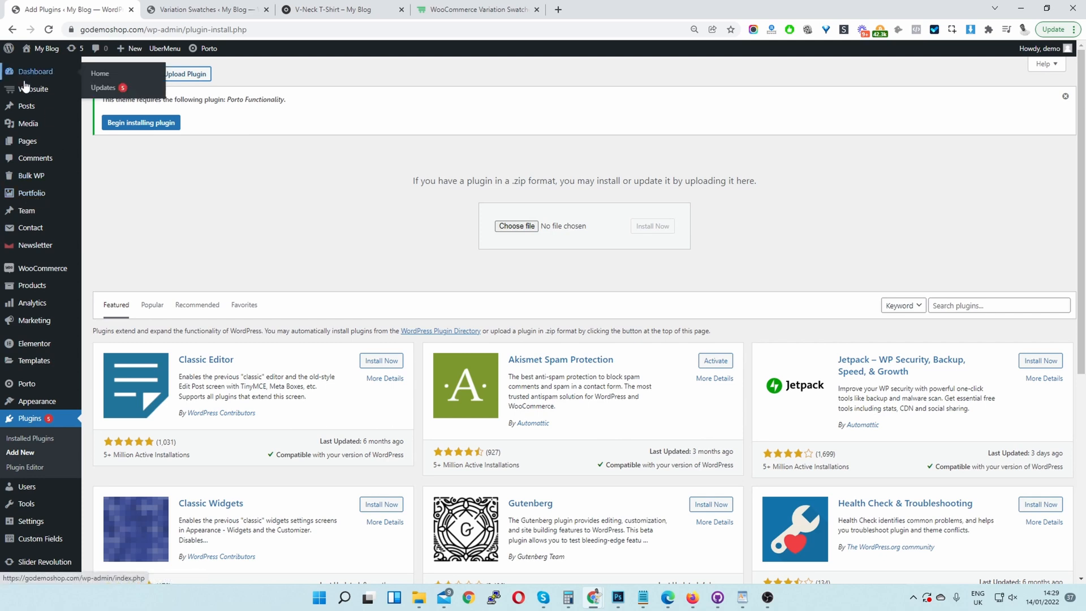
mouse_move(33, 89)
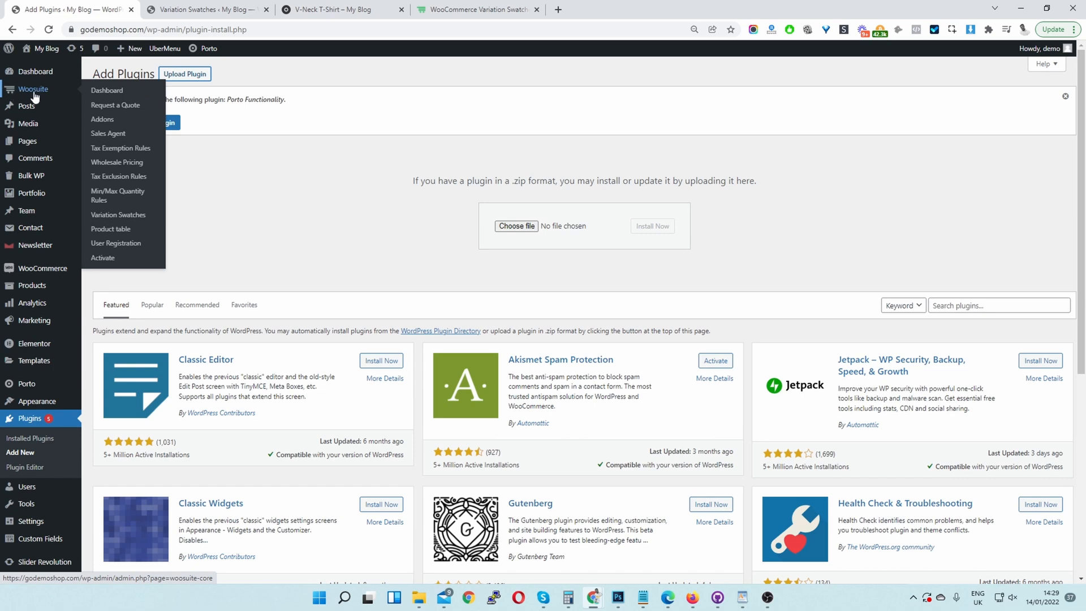
mouse_move(117, 215)
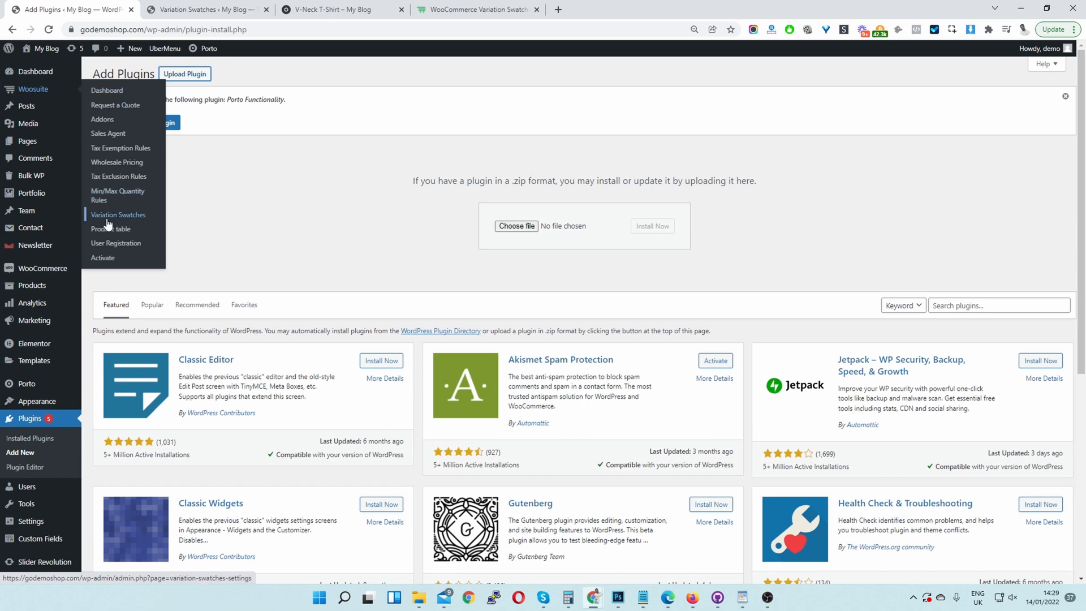
mouse_move(112, 223)
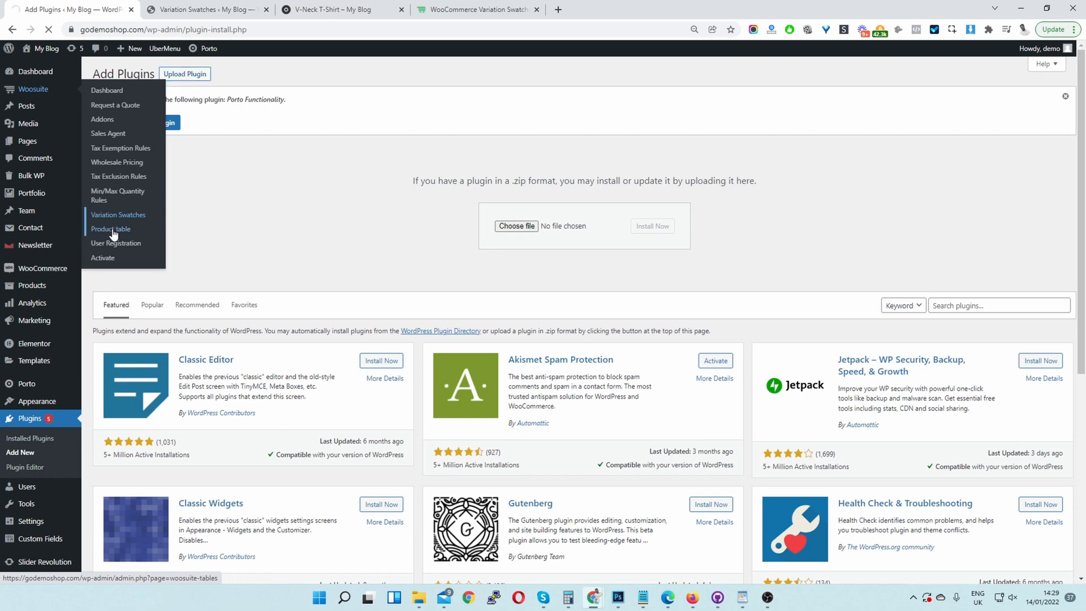
Go to Woosuite > Variation Swatches and review the General Settings for Color and Size.
left_click(118, 215)
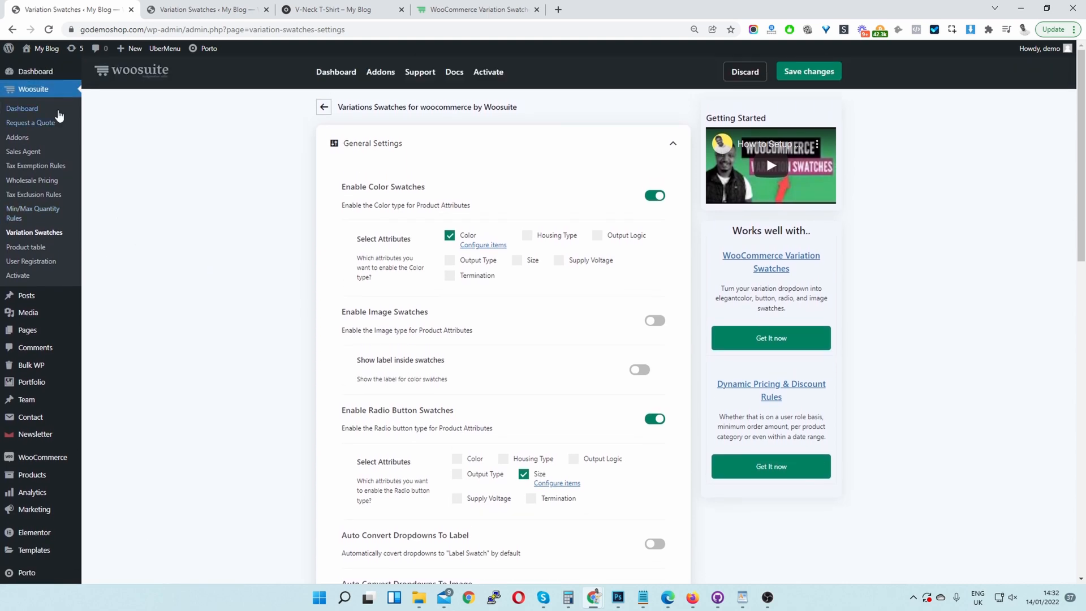
mouse_move(26, 248)
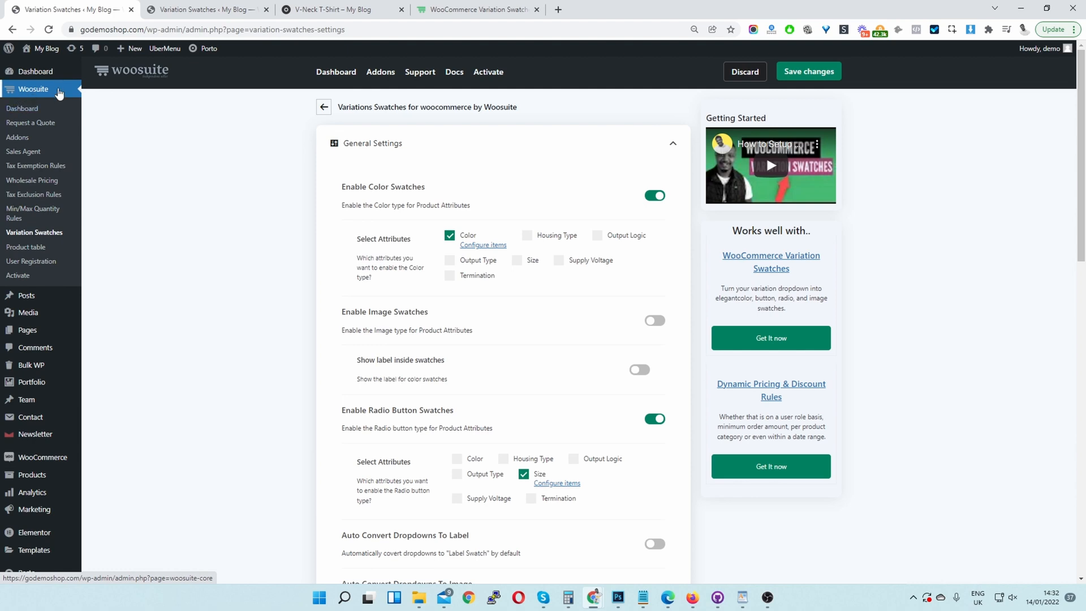
mouse_move(37, 96)
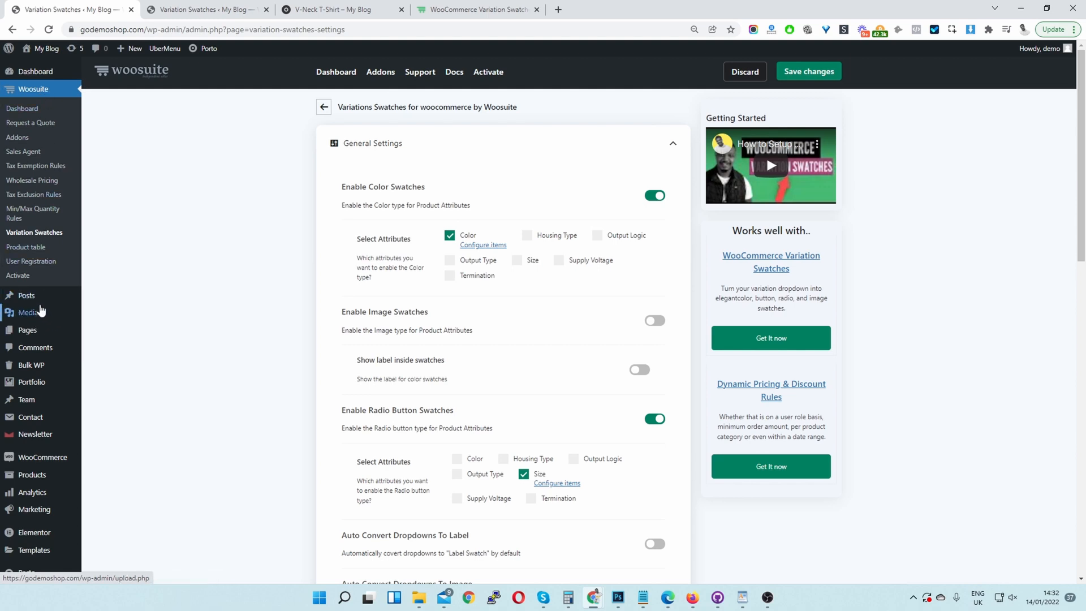
mouse_move(261, 332)
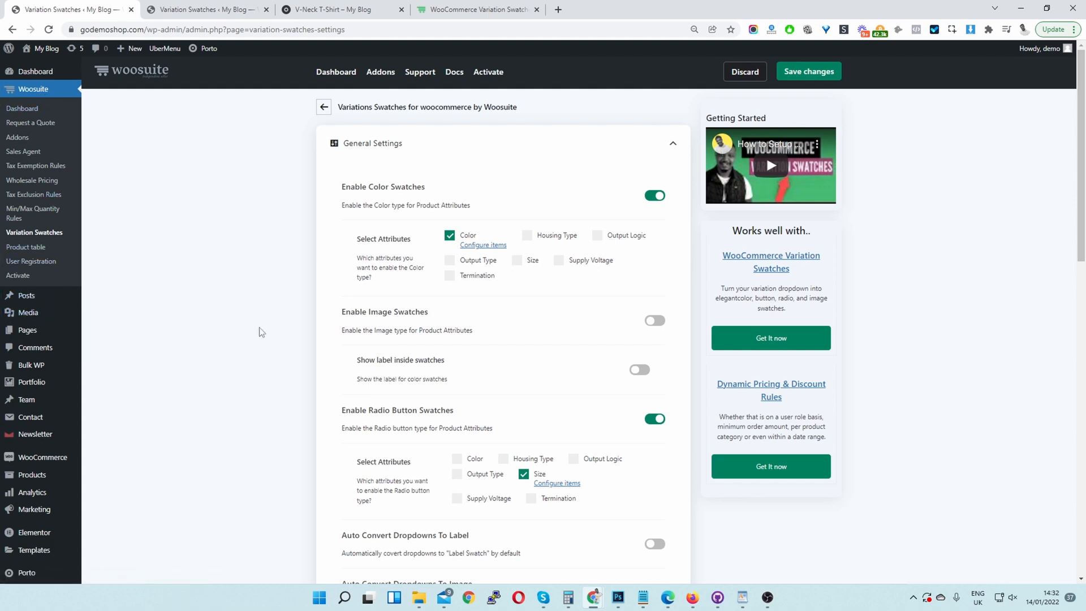
scroll("down", 3)
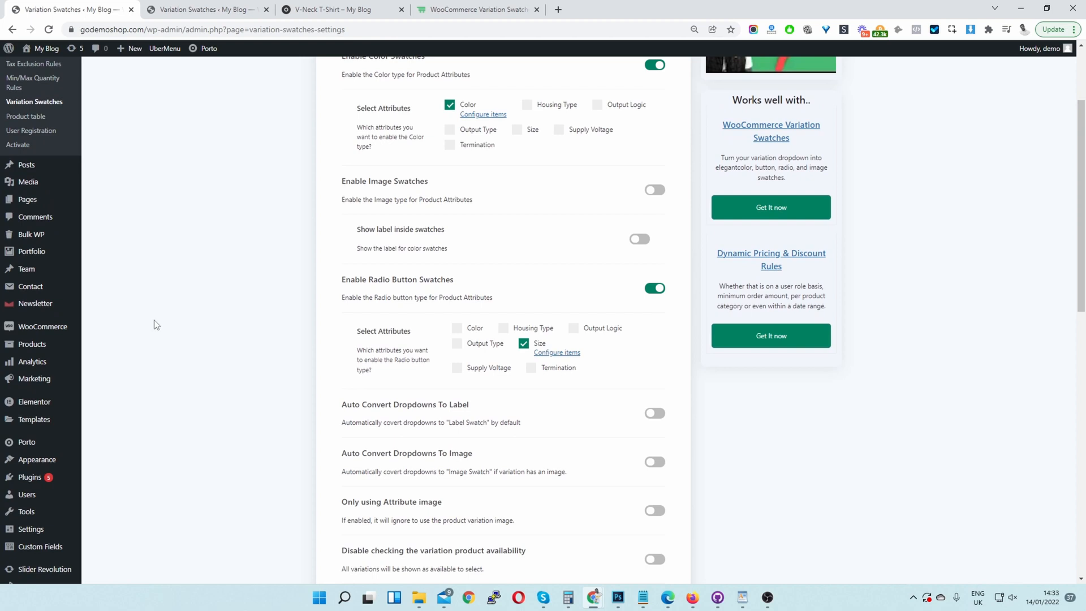
mouse_move(485, 289)
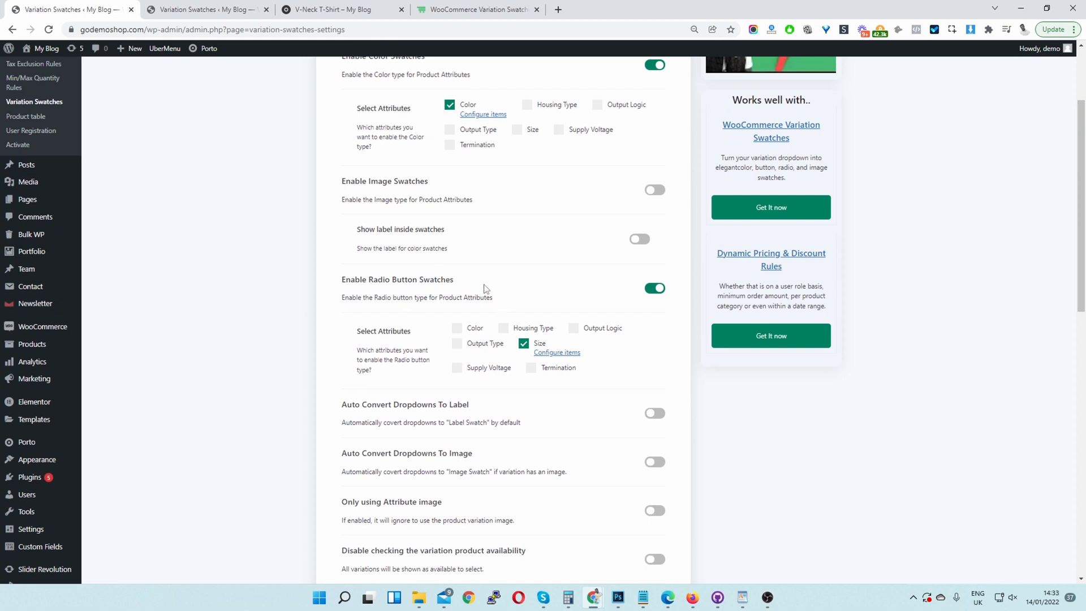
mouse_move(184, 282)
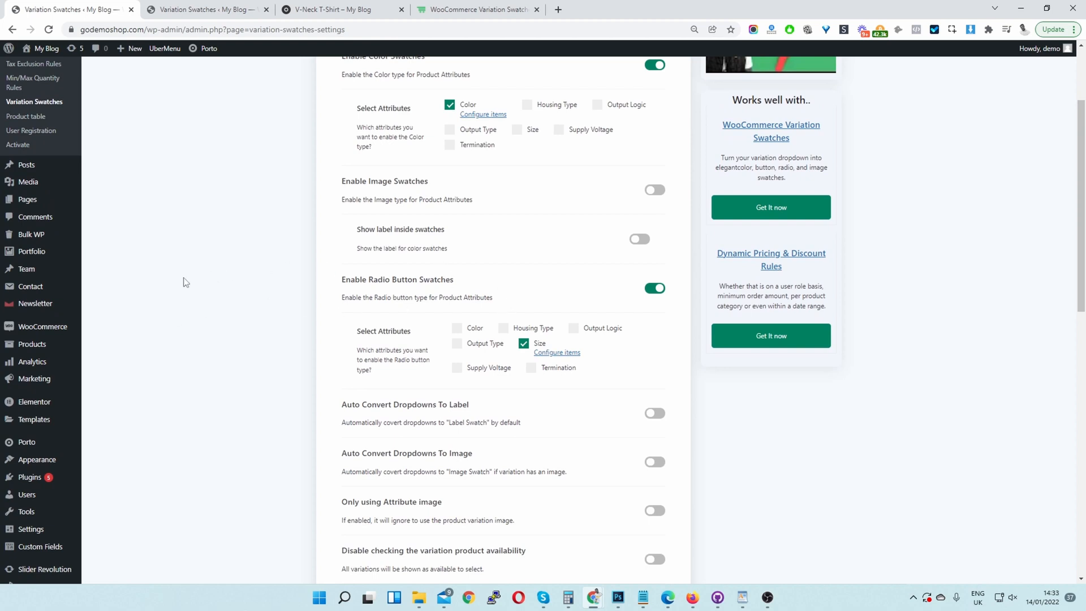
mouse_move(42, 326)
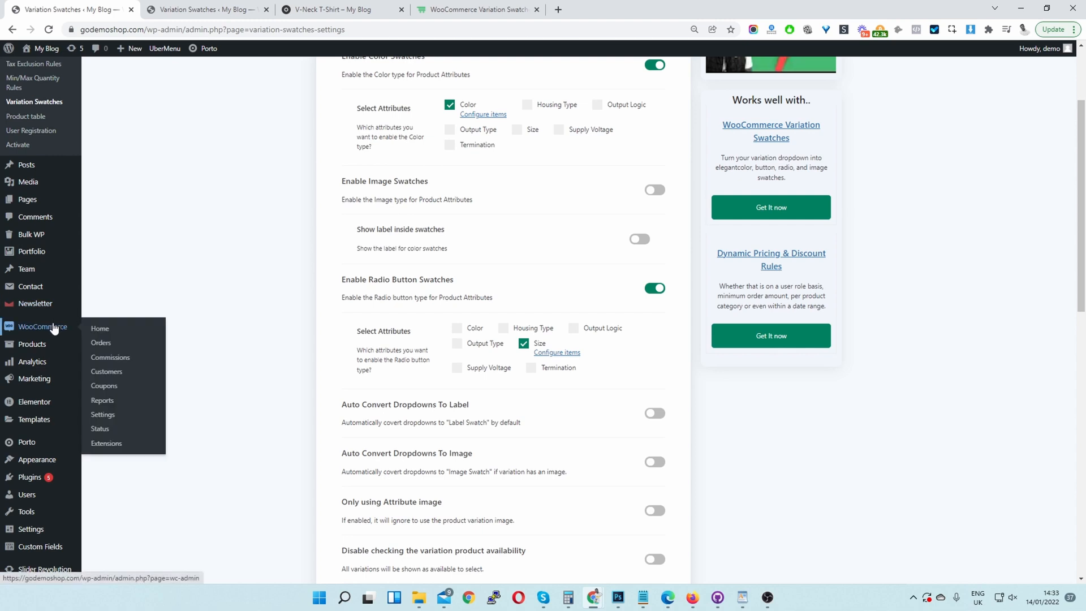
mouse_move(54, 333)
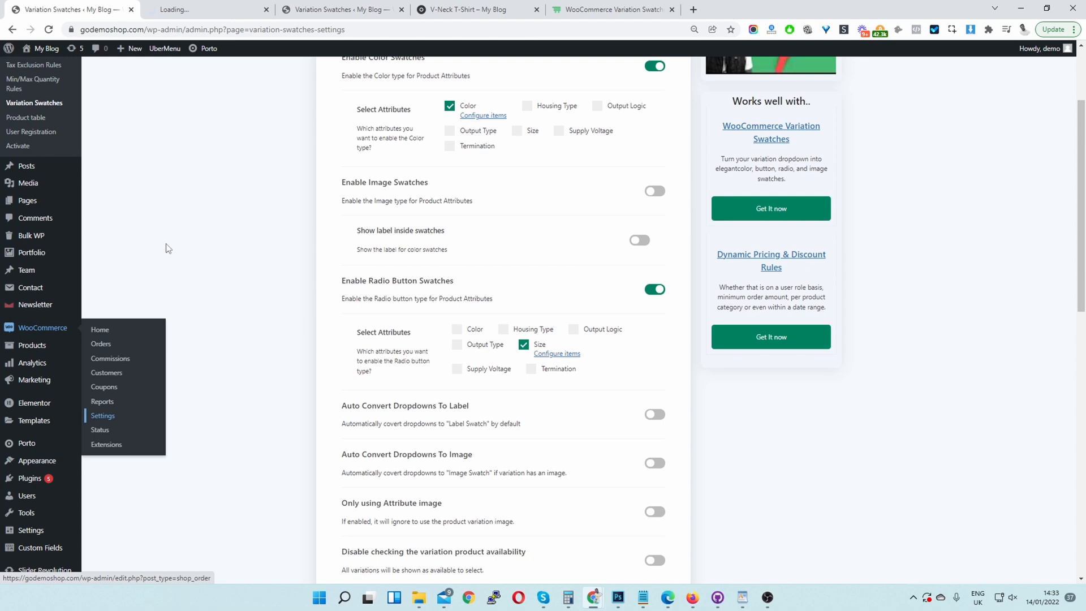
In WooCommerce Products > Inventory, enable 'Hide out of stock items from the catalog' and save.
left_click(103, 416)
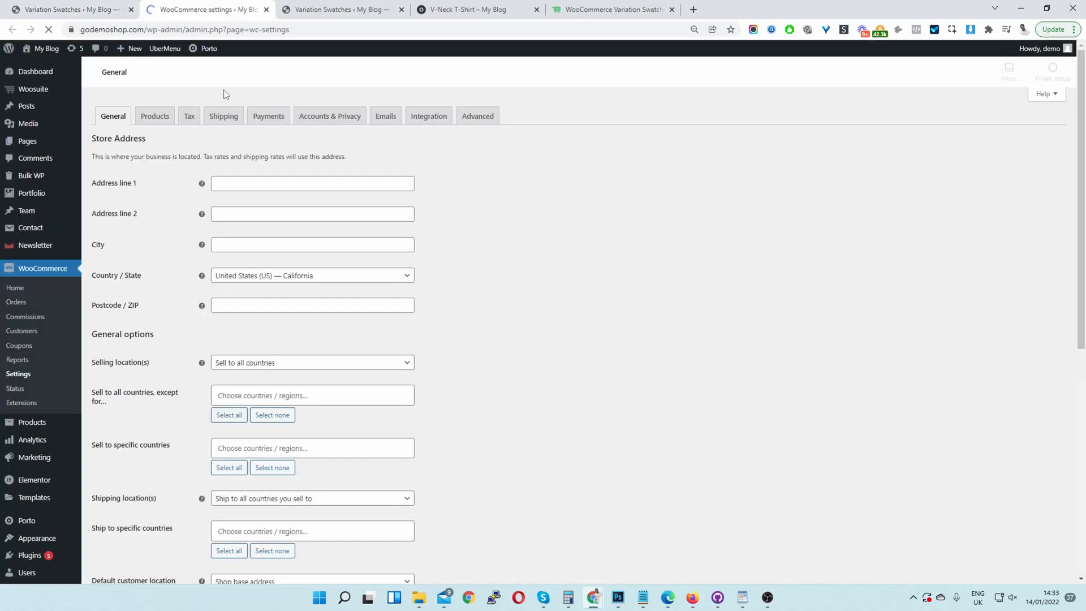
left_click(155, 115)
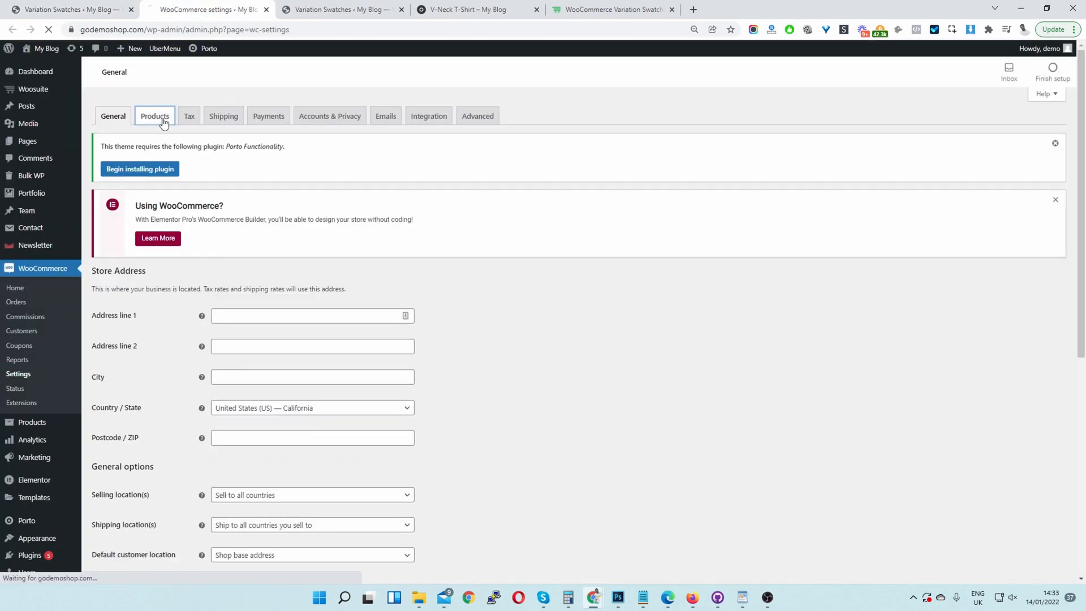
left_click(155, 116)
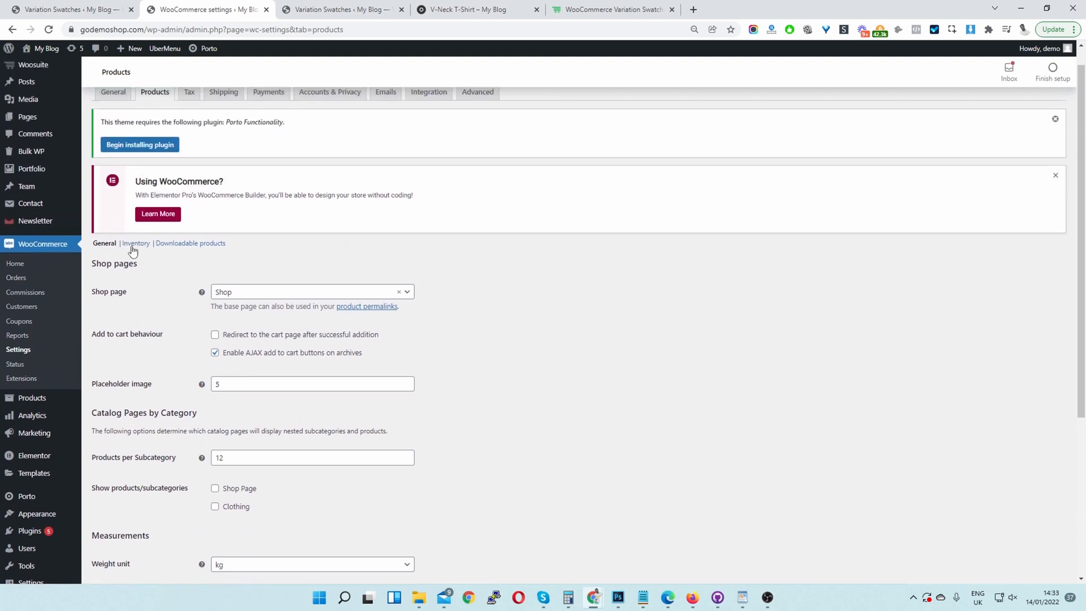
left_click(135, 242)
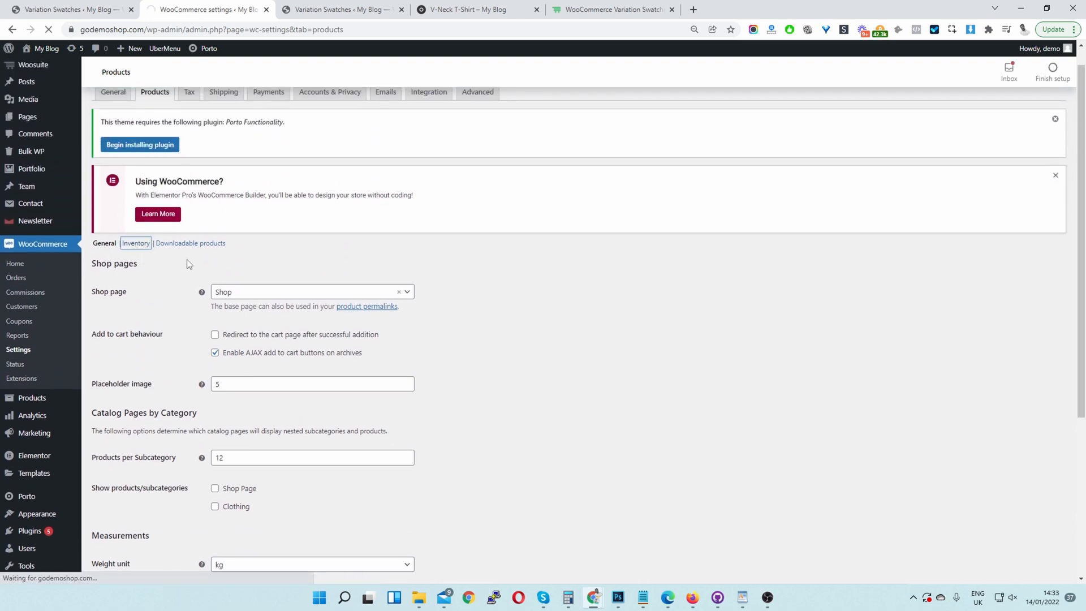
left_click(136, 242)
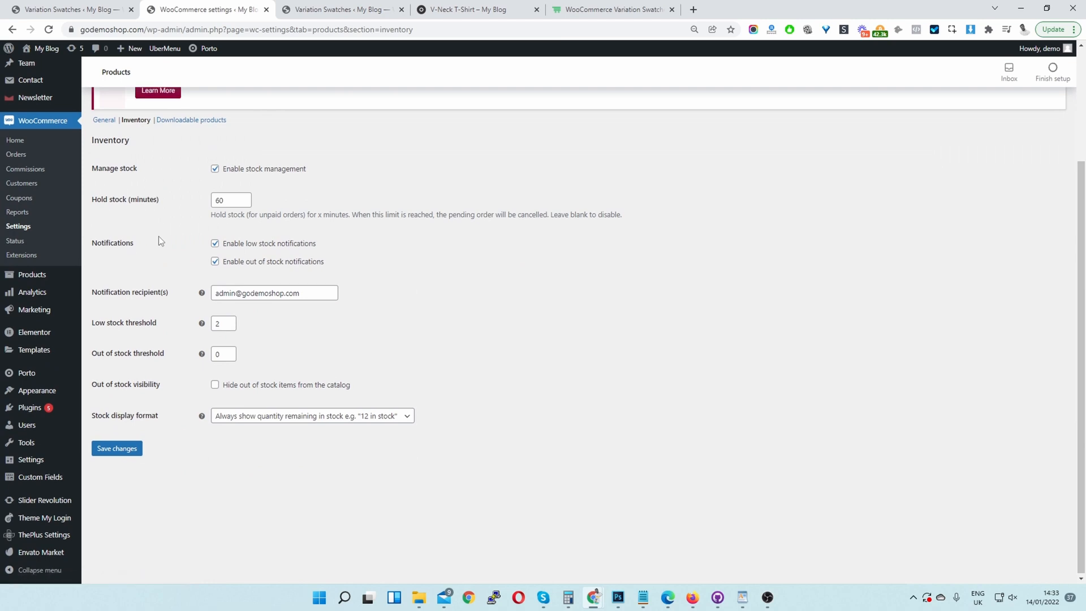
mouse_move(215, 388)
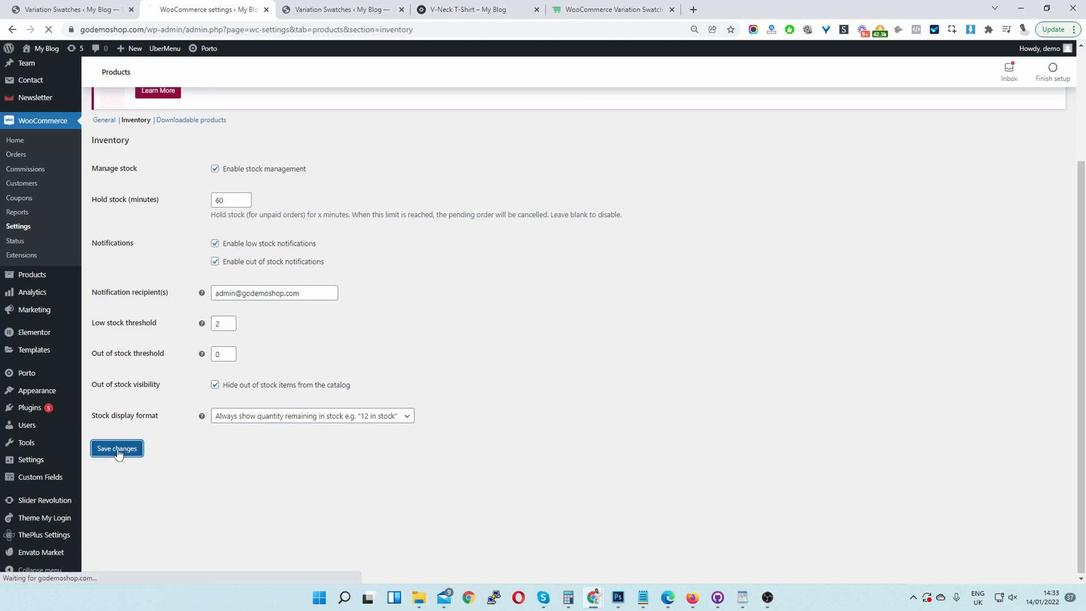
left_click(116, 448)
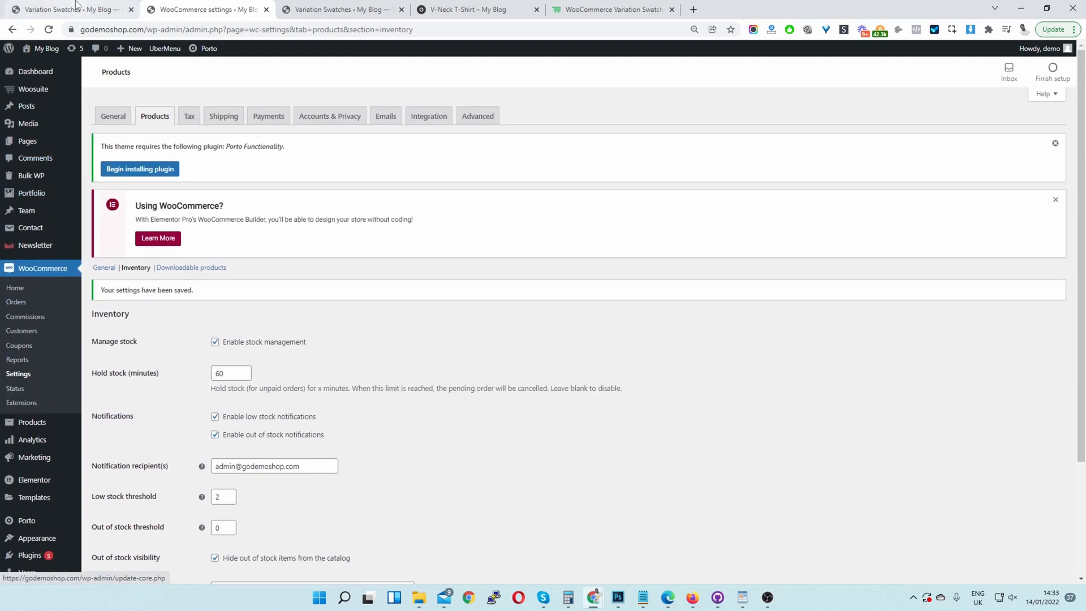
Review the Out of Stock Behaviour setting (Blur With Cross), then go to the live V-Neck T-Shirt page.
left_click(69, 9)
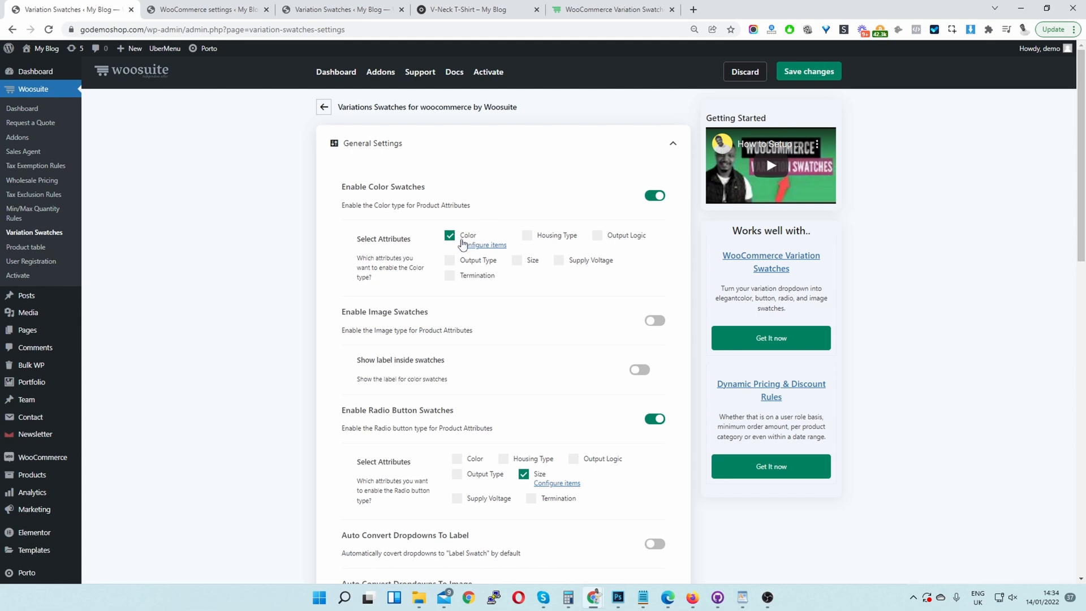
scroll("down", 3)
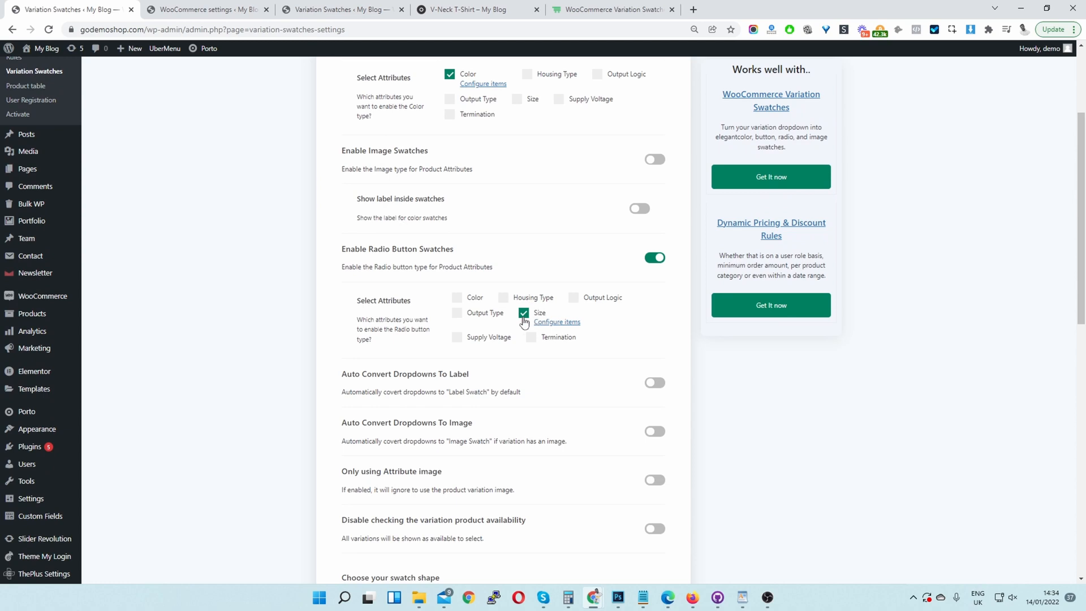
scroll("down", 3)
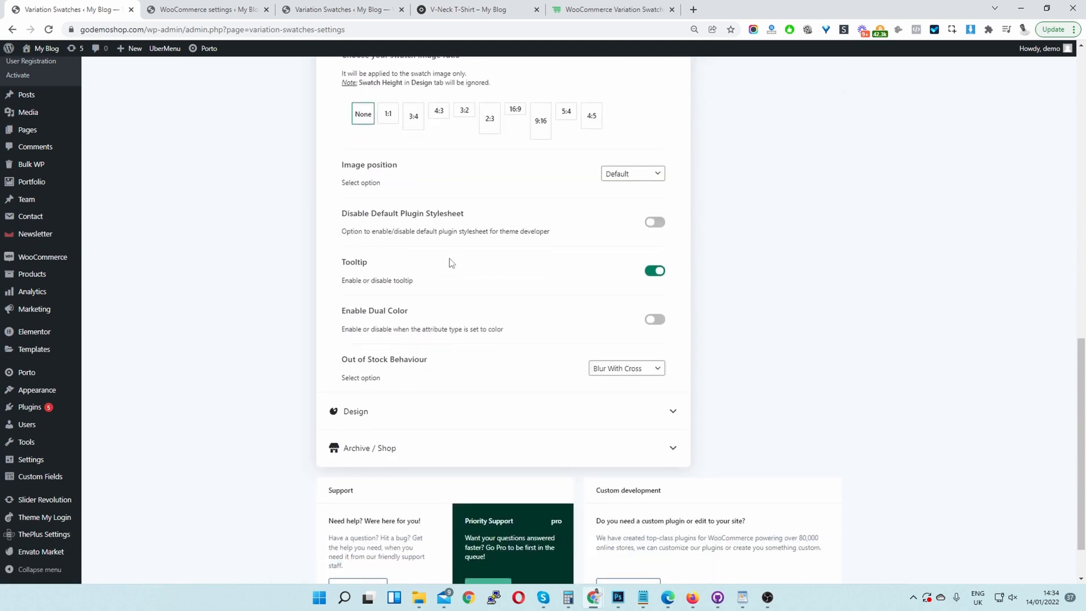
scroll("down", 3)
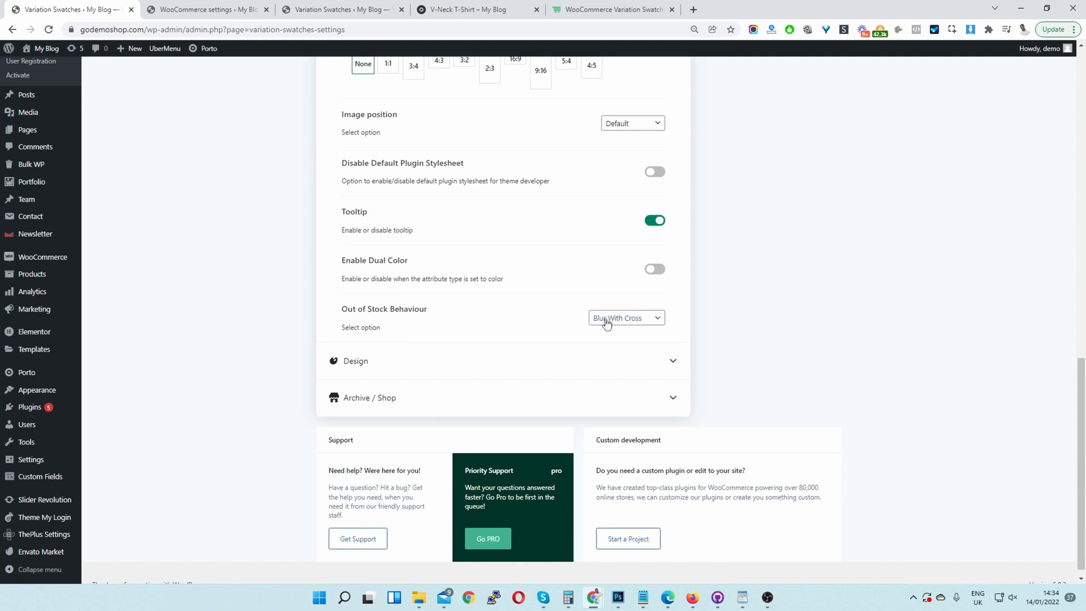
mouse_move(612, 323)
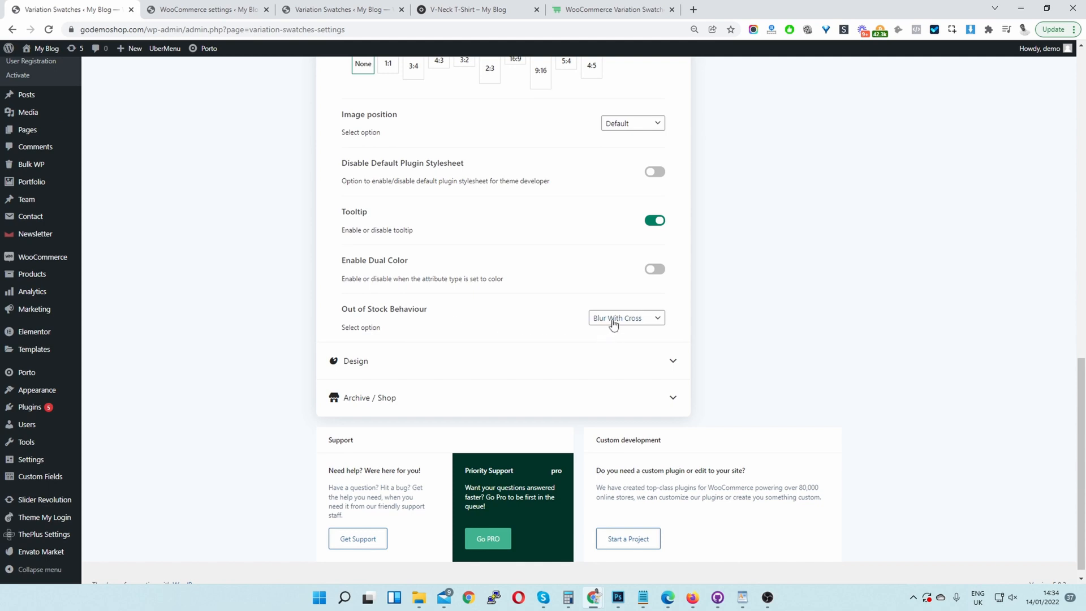
left_click(624, 317)
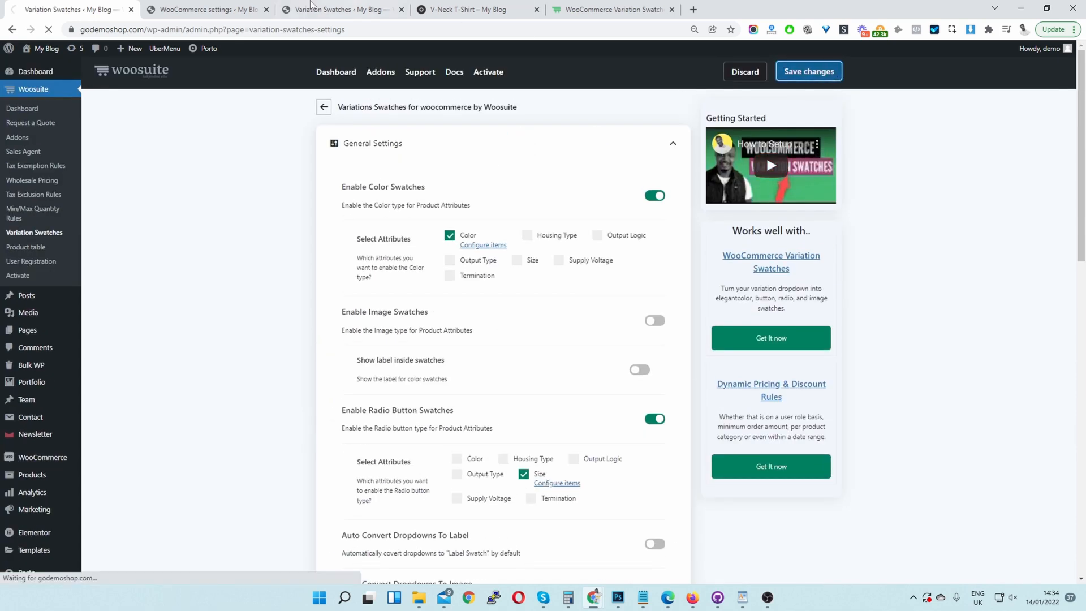
left_click(476, 9)
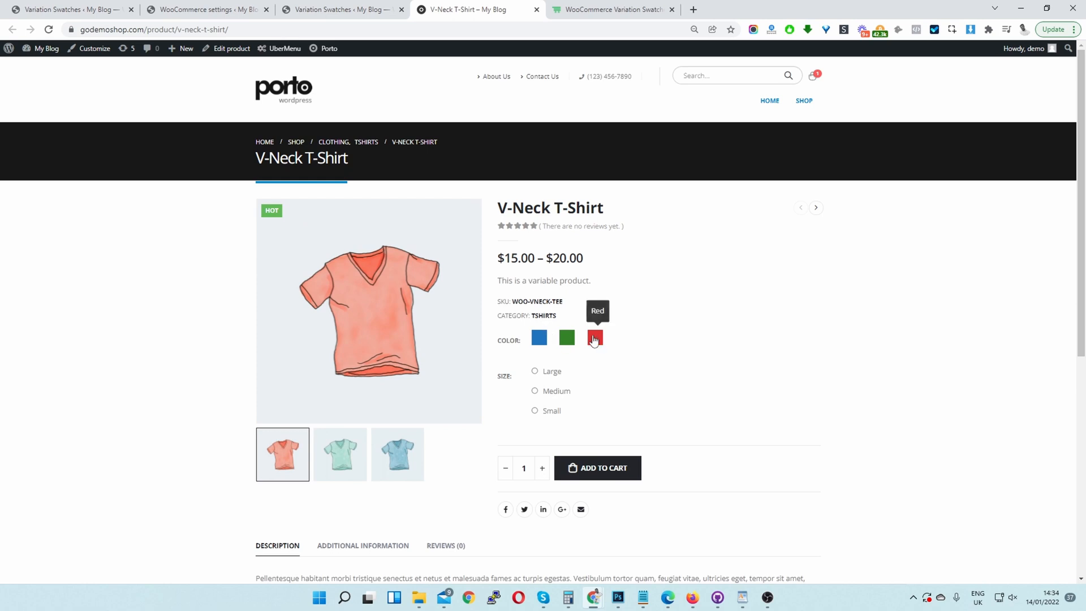
mouse_move(626, 389)
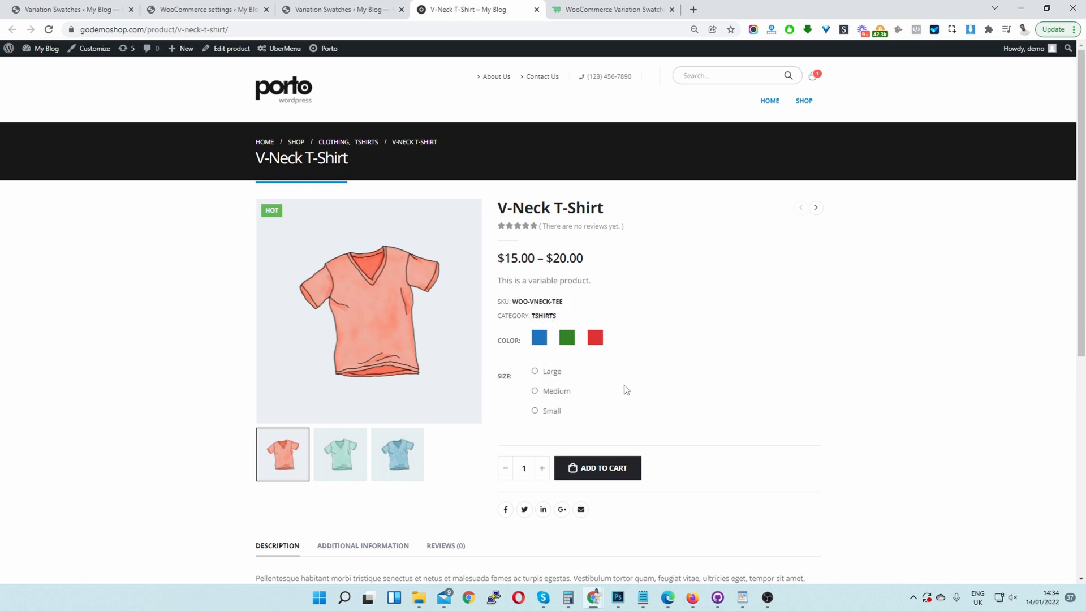
mouse_move(539, 337)
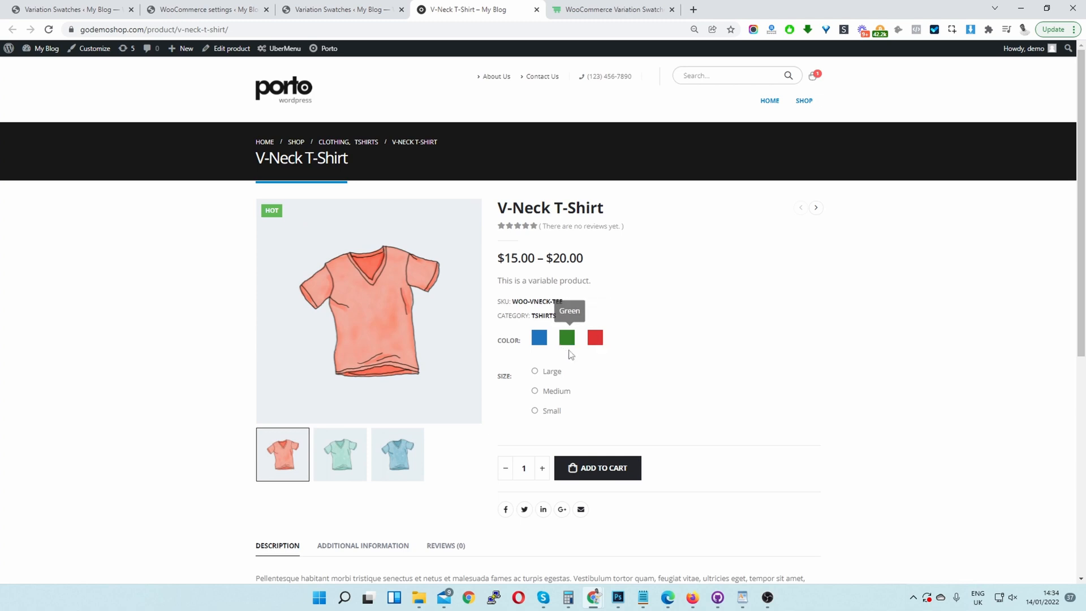
mouse_move(561, 360)
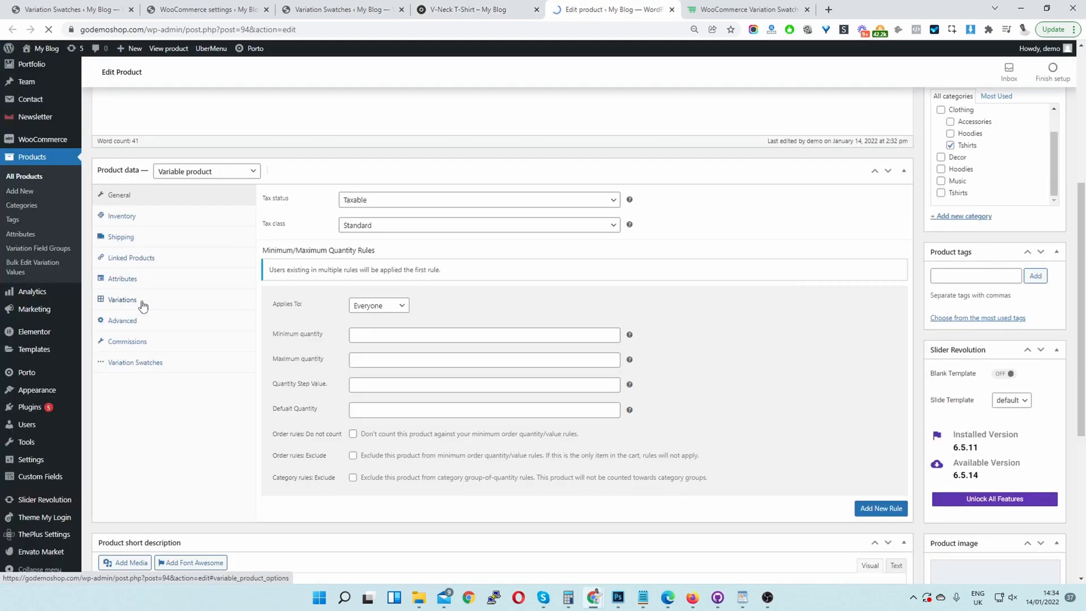
In the V-Neck T-Shirt variations, set the Red variation's stock status to Out of stock.
left_click(122, 298)
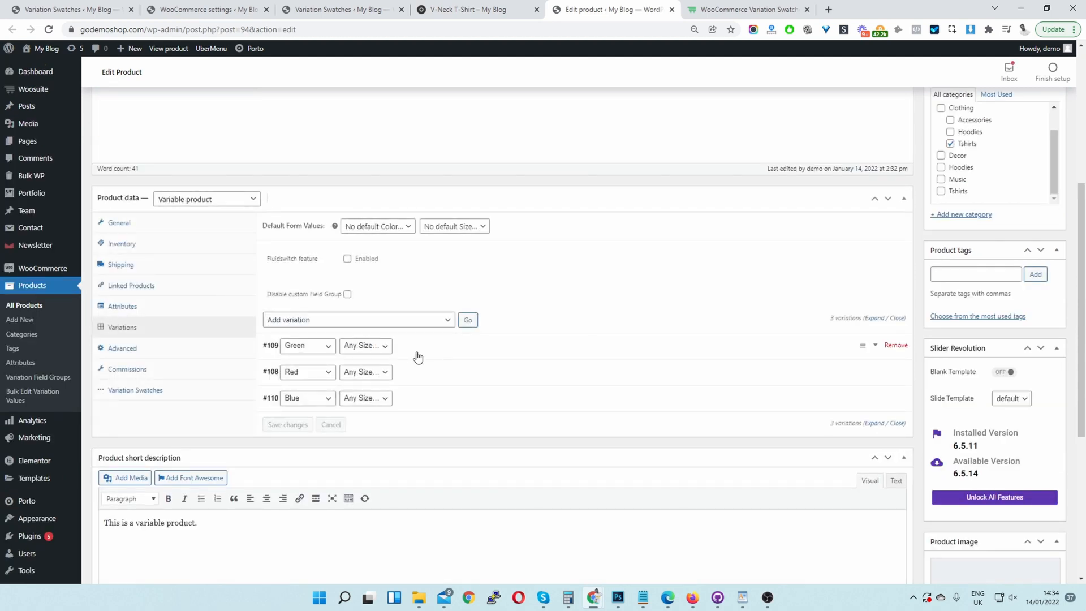
left_click(464, 9)
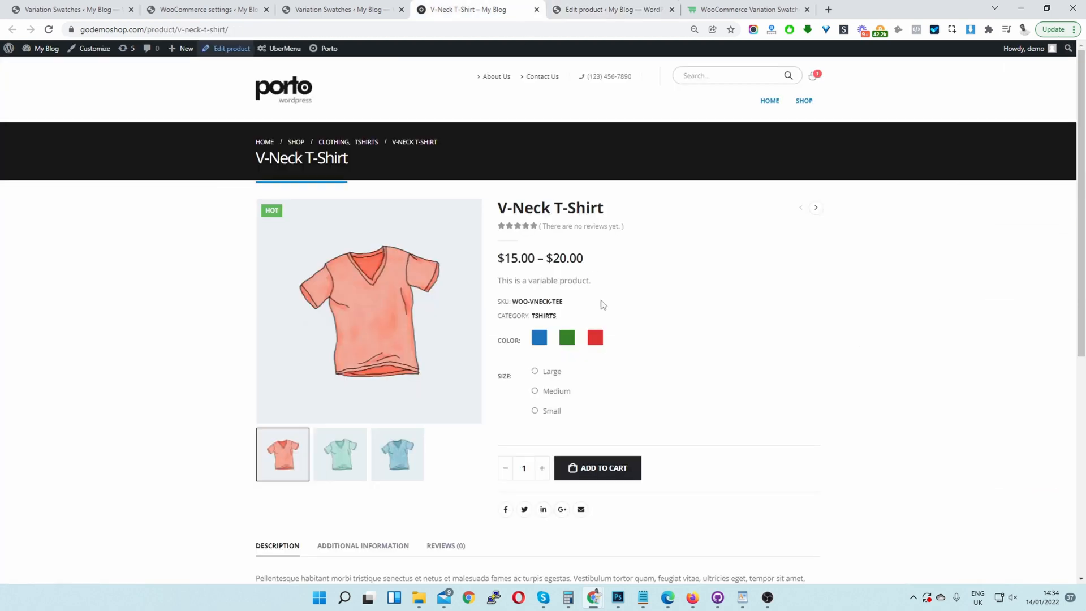
left_click(610, 9)
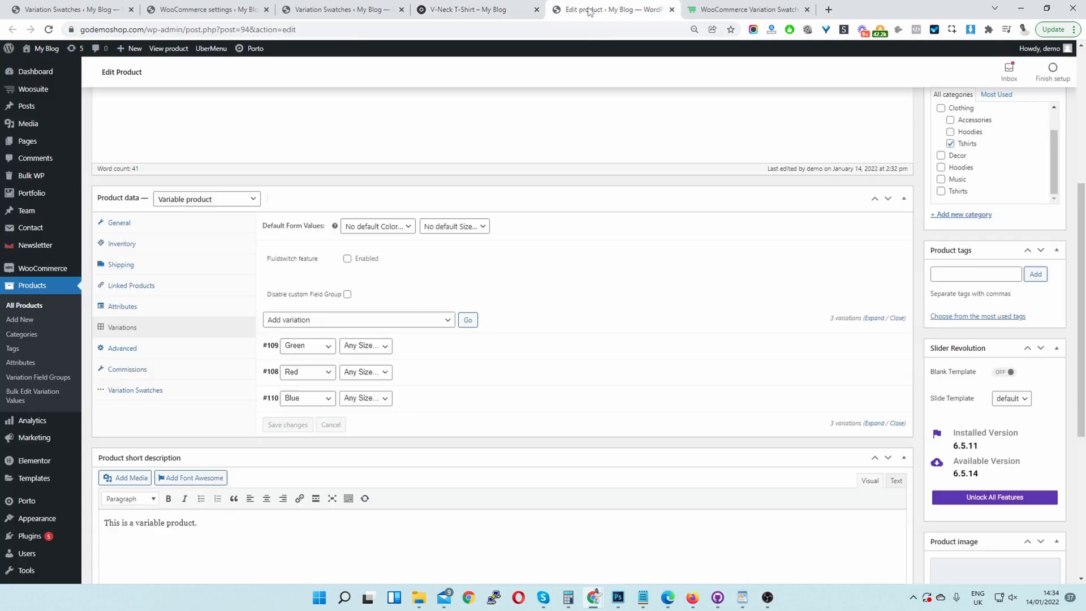
left_click(269, 371)
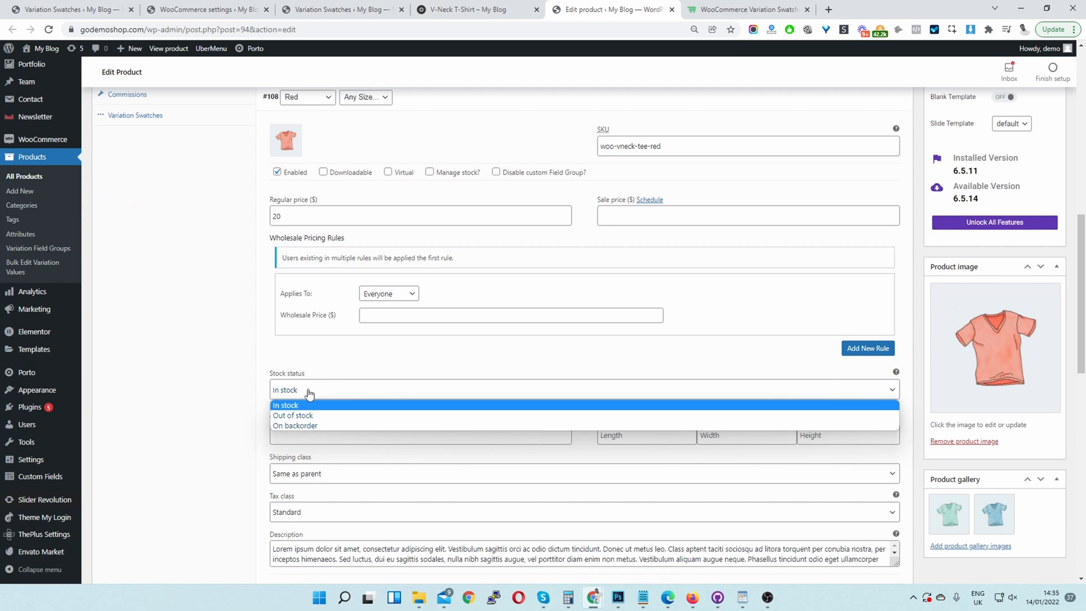
left_click(285, 405)
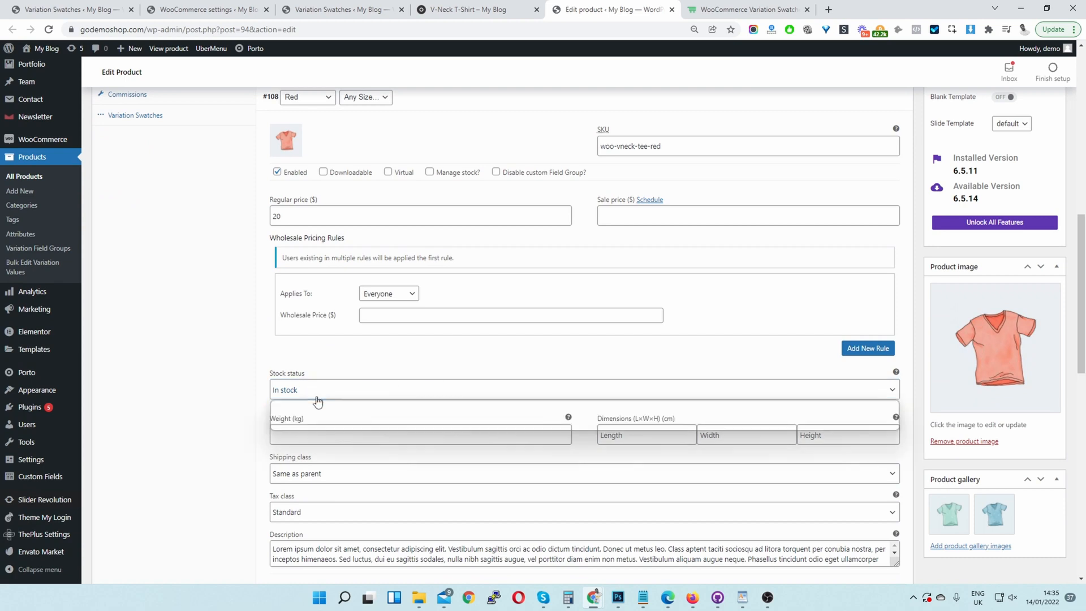
left_click(583, 389)
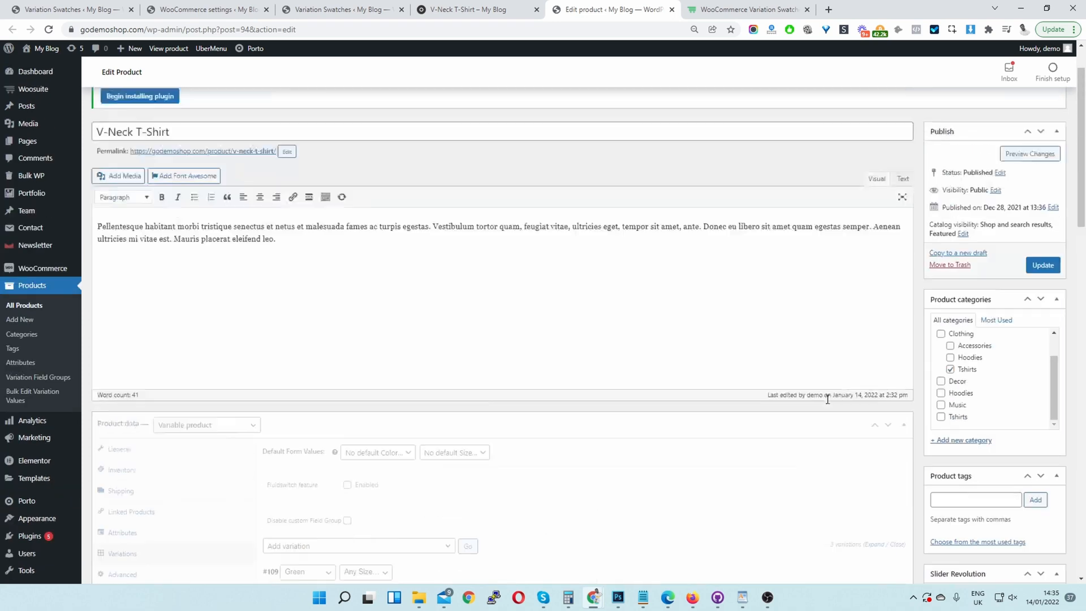
Update the product and switch to its storefront V-Neck T-Shirt page.
scroll("down", 3)
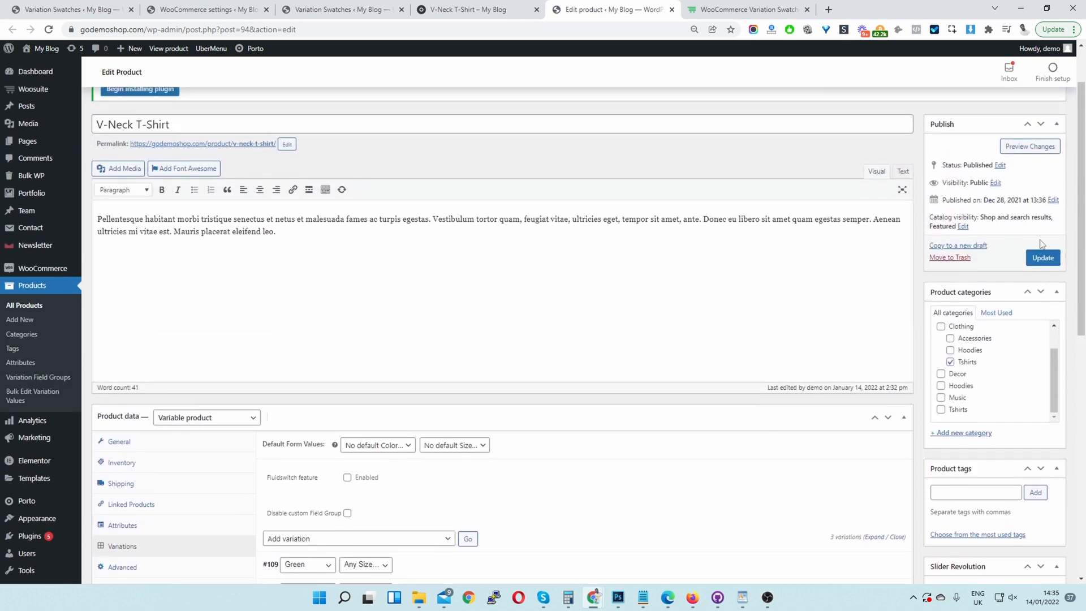
left_click(1042, 258)
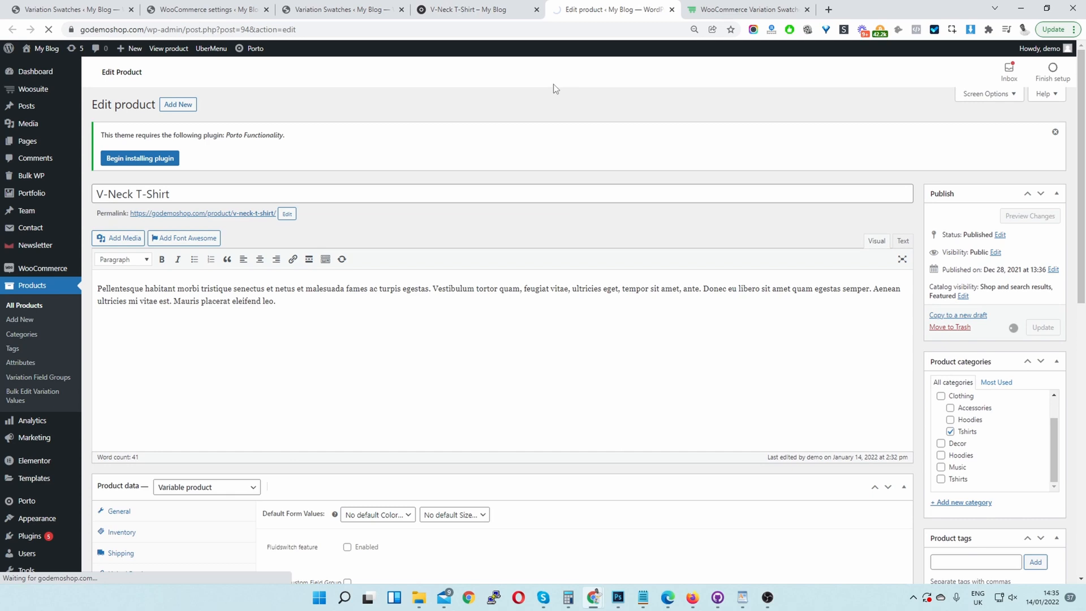
left_click(1042, 327)
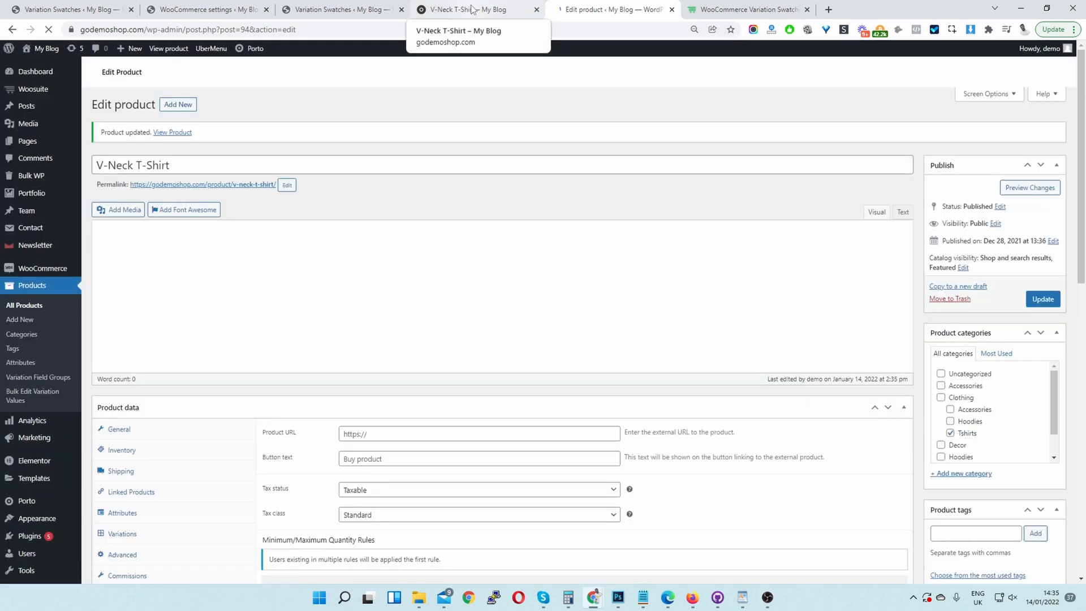
left_click(474, 9)
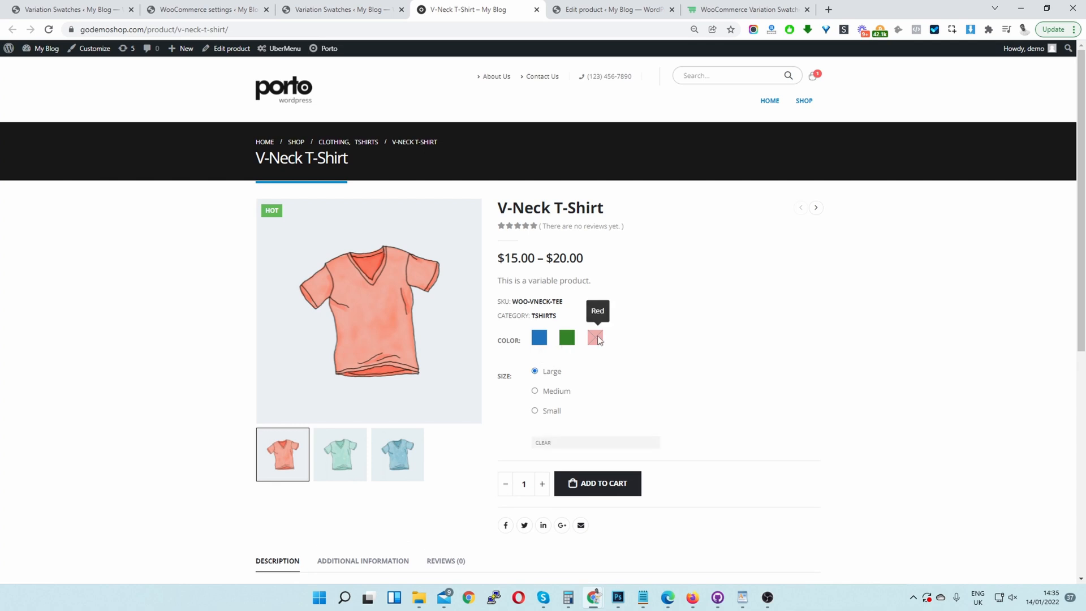
After checking the faded Red swatch, return to the Variation Swatches settings tab.
left_click(340, 9)
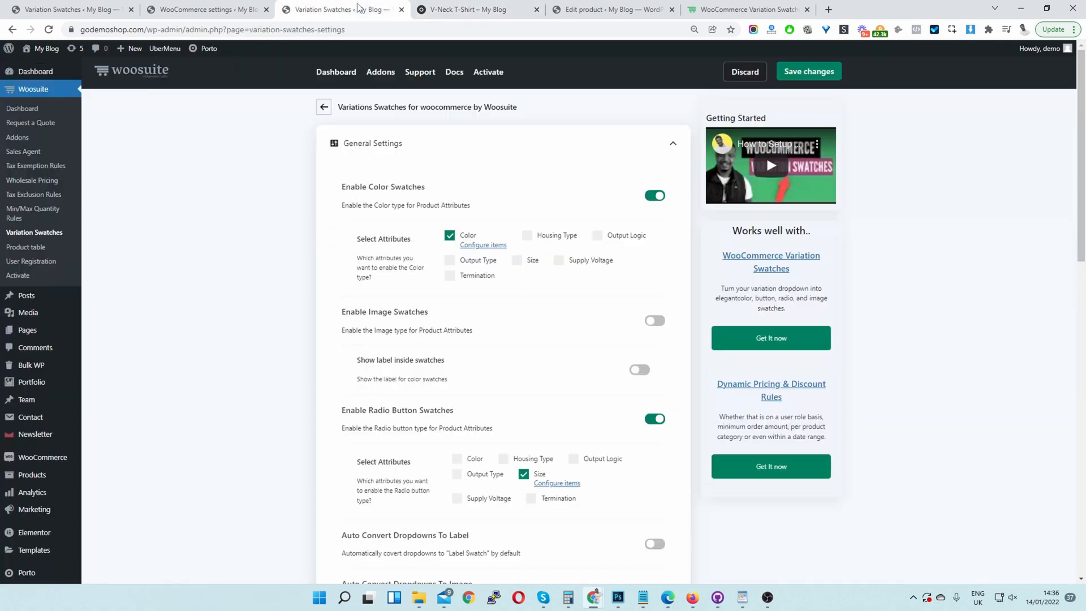
Set Out of Stock Behaviour to Hide, save, and switch to the V-Neck T-Shirt product page.
scroll("down", 3)
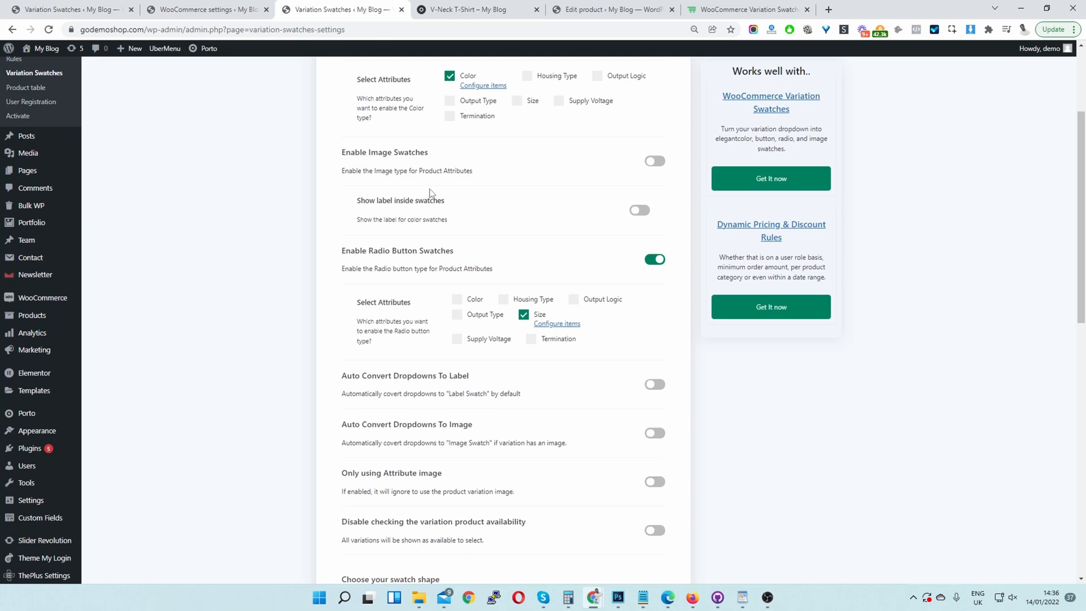
scroll("down", 3)
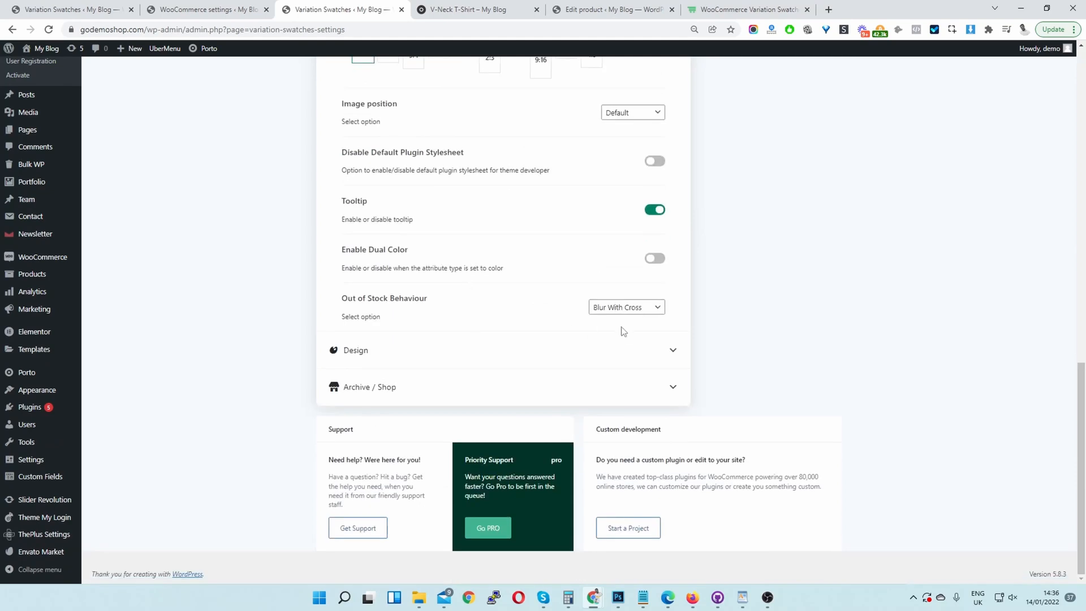
left_click(624, 307)
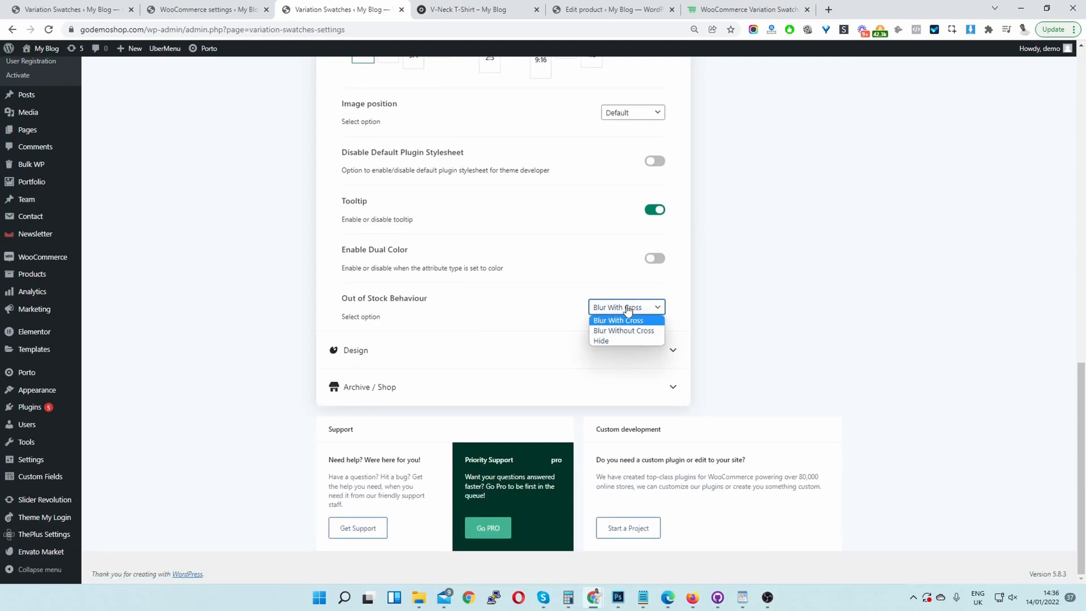
left_click(600, 340)
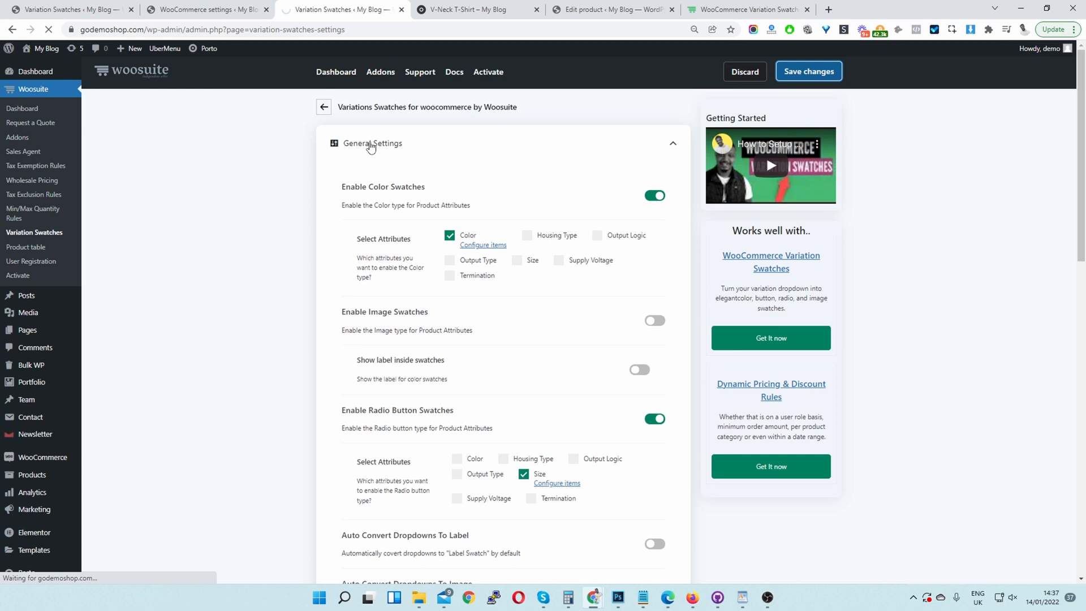
left_click(808, 71)
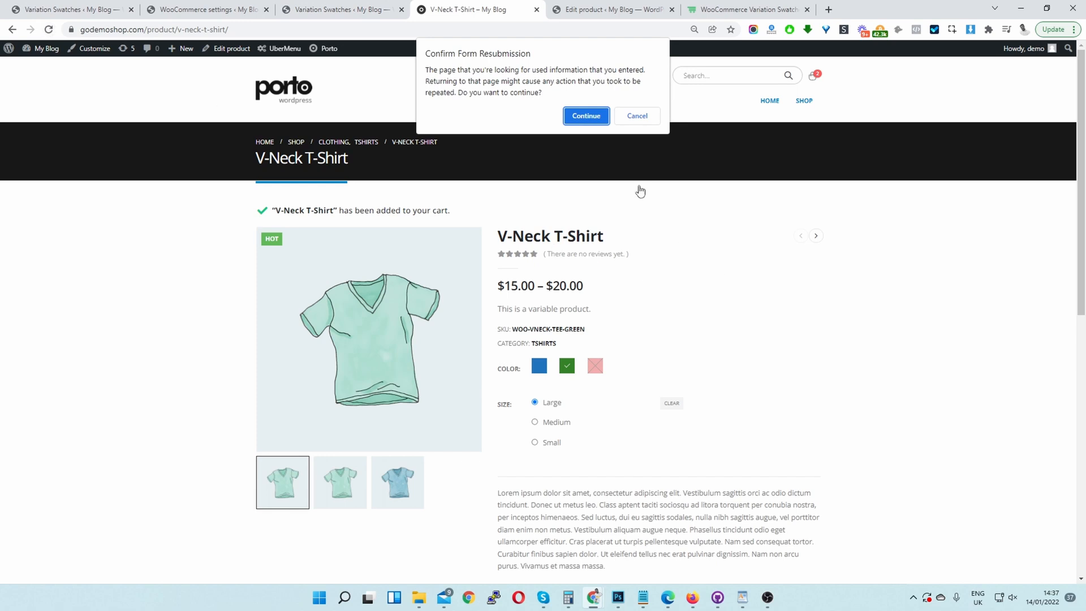
Reload the product page to confirm only Blue and Green remain, then return to swatch settings.
left_click(538, 365)
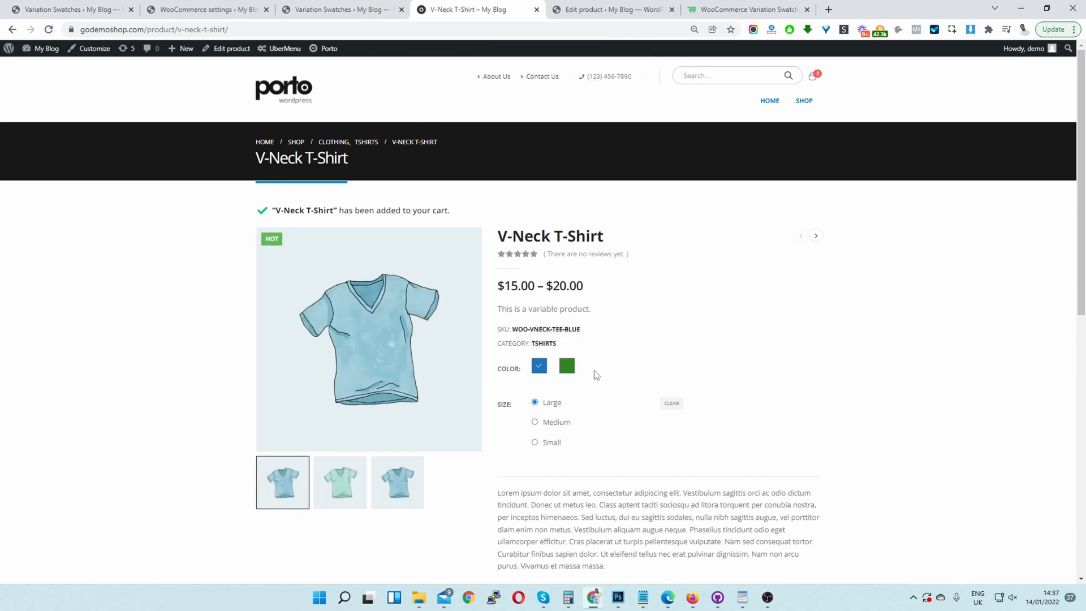
mouse_move(616, 385)
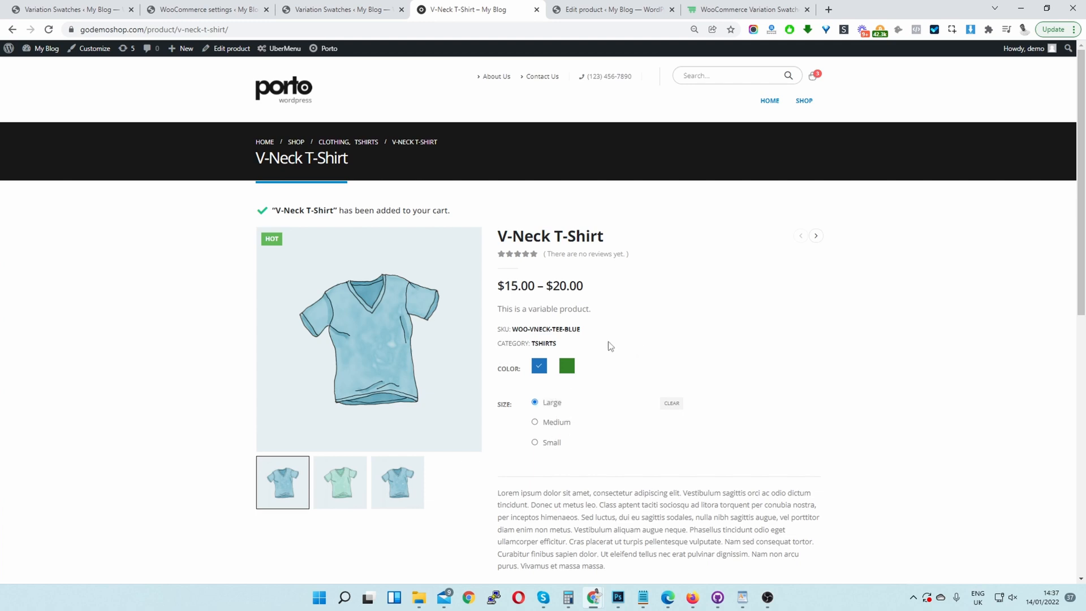
mouse_move(623, 382)
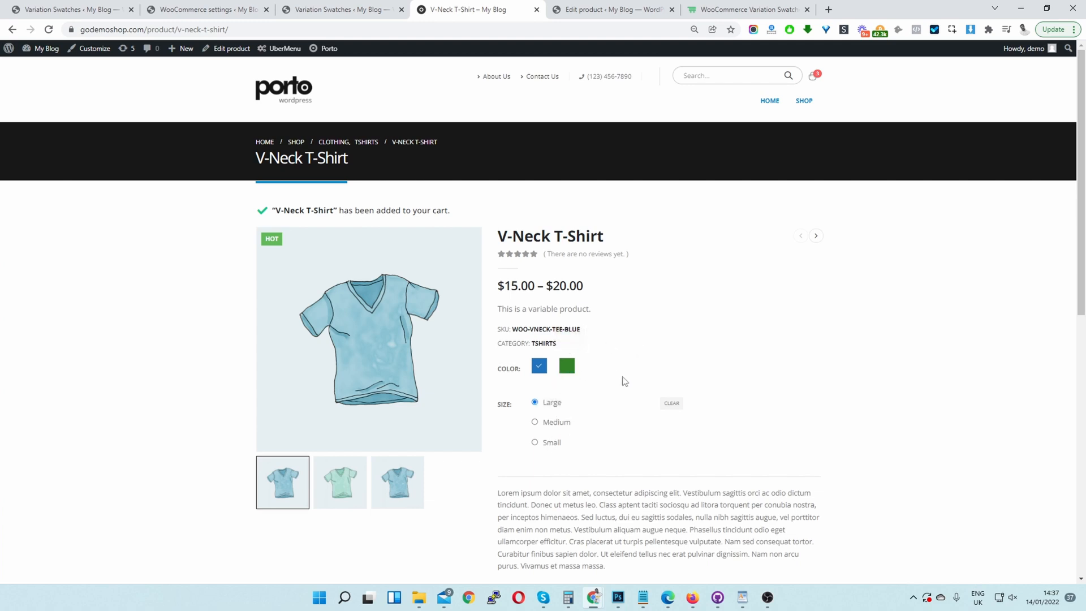
mouse_move(608, 377)
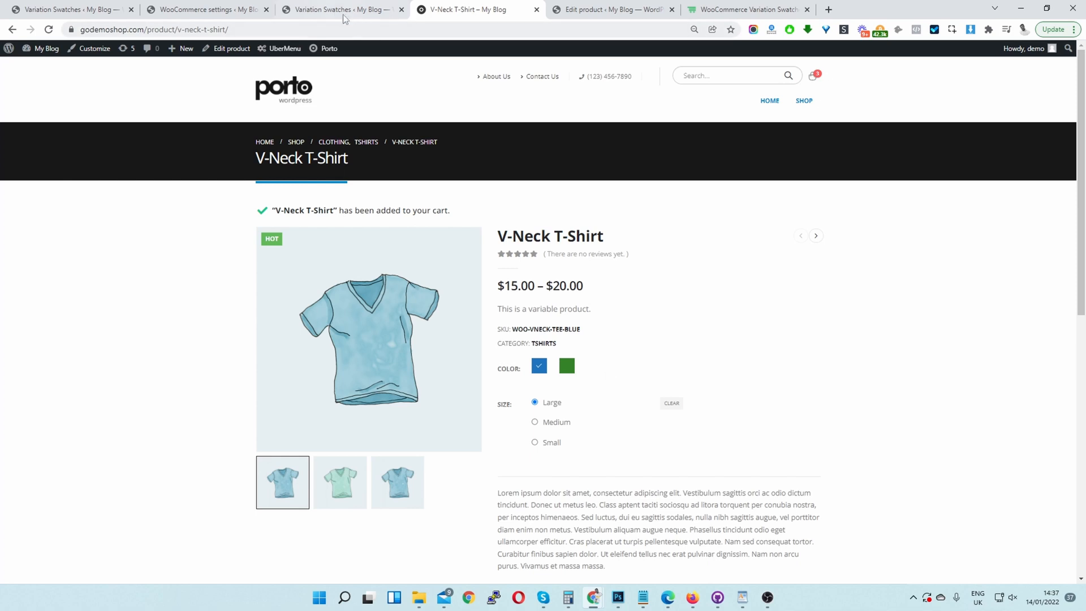
left_click(339, 9)
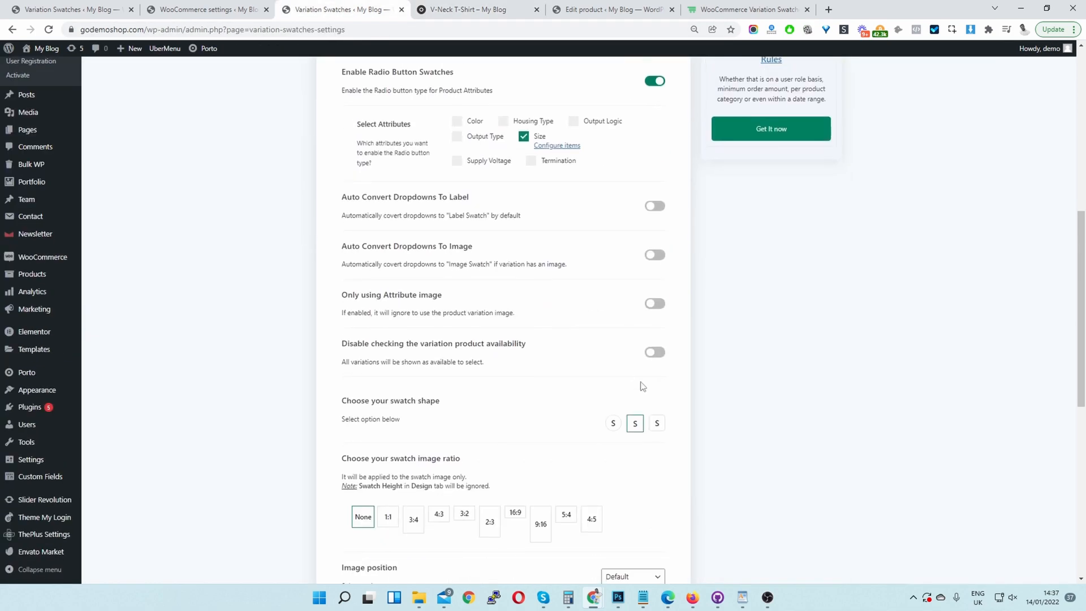
Set Out of Stock Behaviour to Blur Without Cross, save, and reload the product page showing Red faded.
scroll("down", 3)
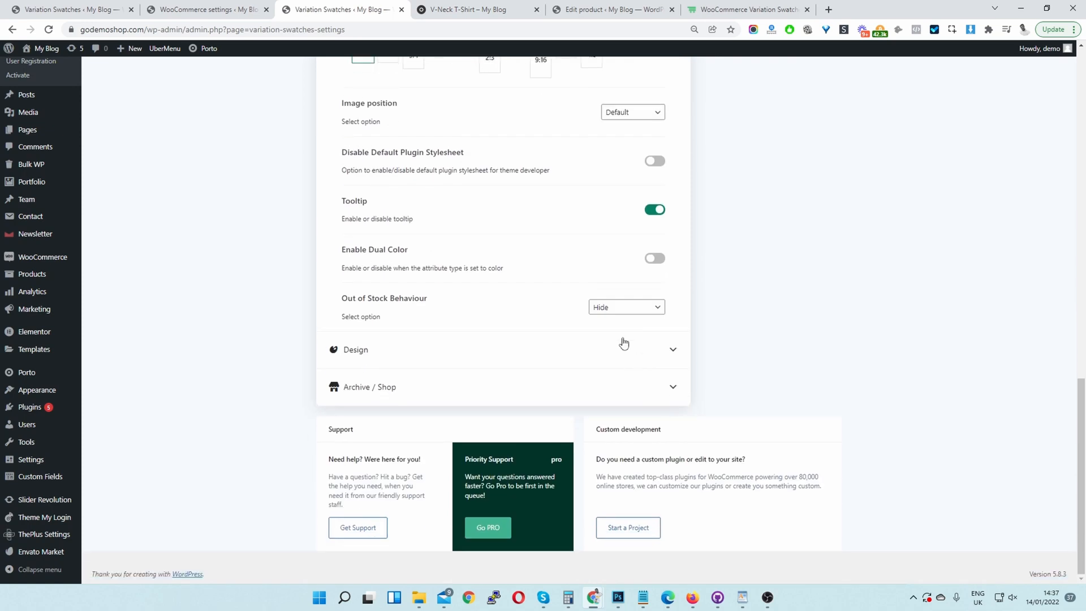
left_click(626, 306)
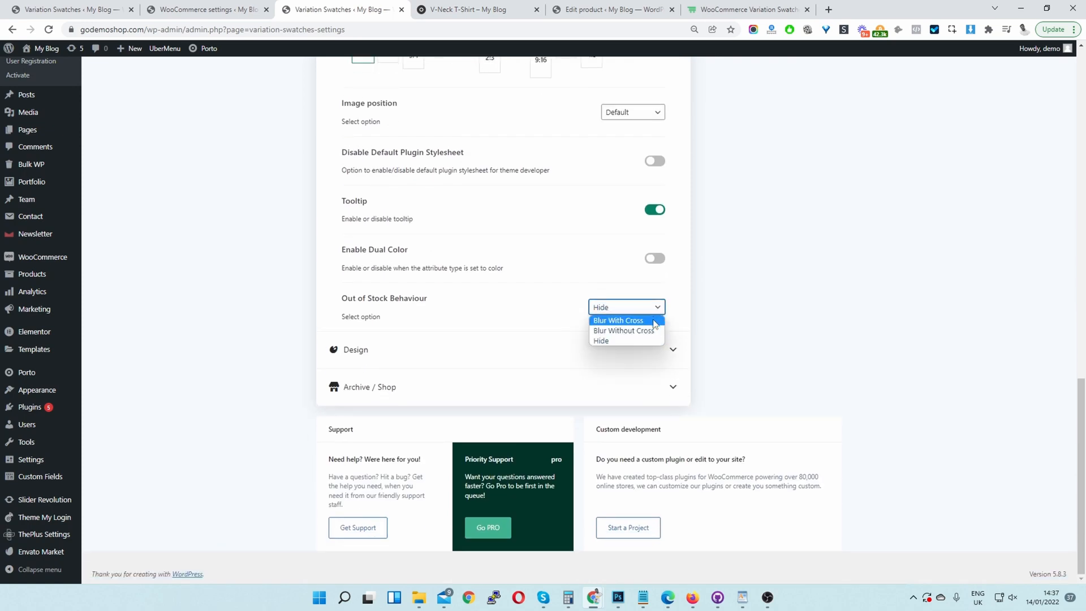
mouse_move(641, 326)
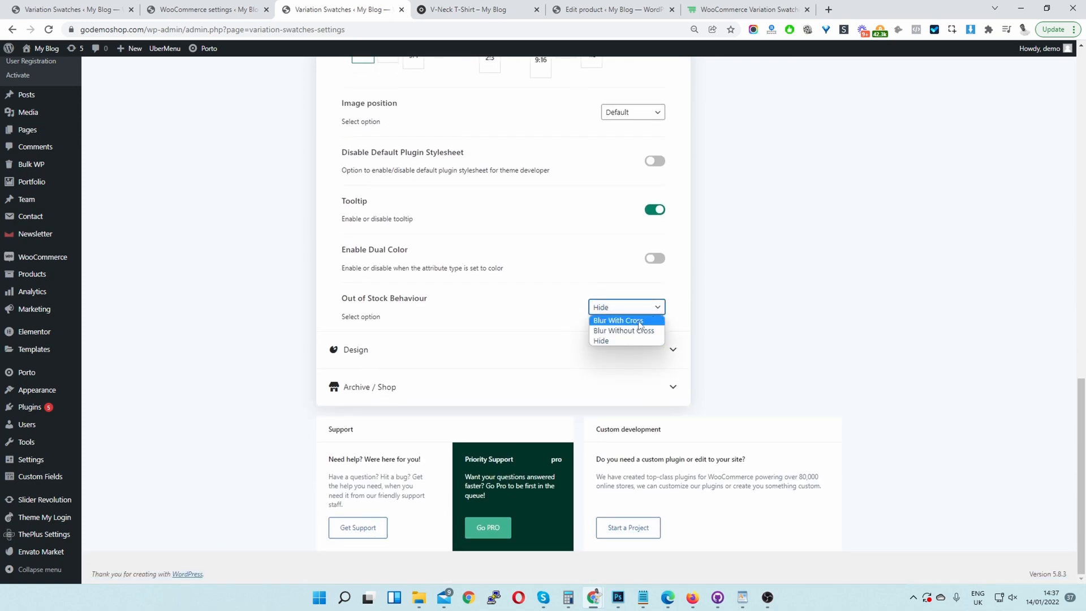
mouse_move(624, 330)
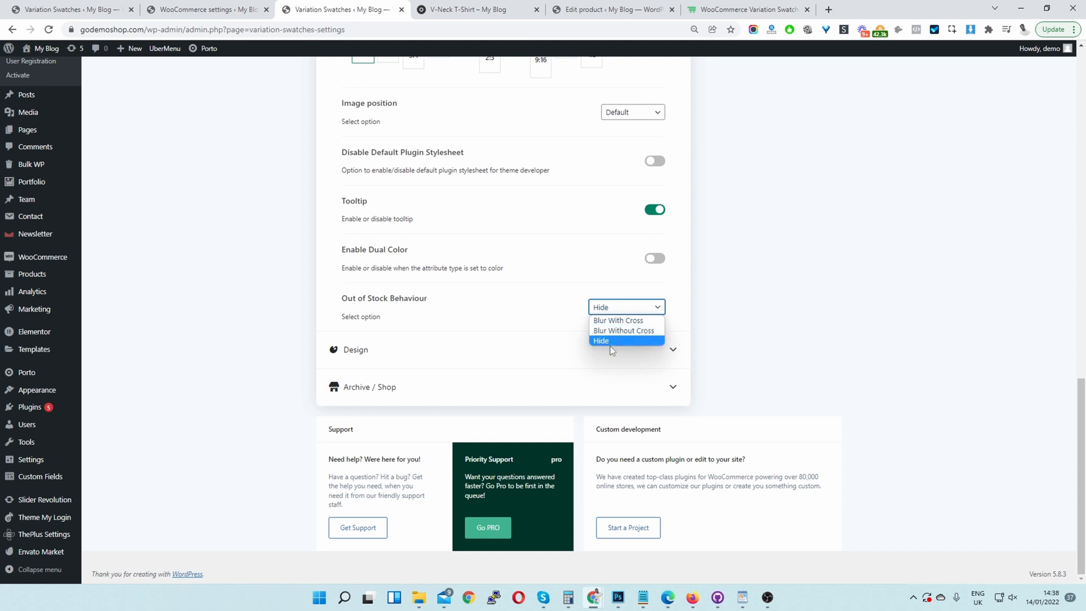
mouse_move(626, 320)
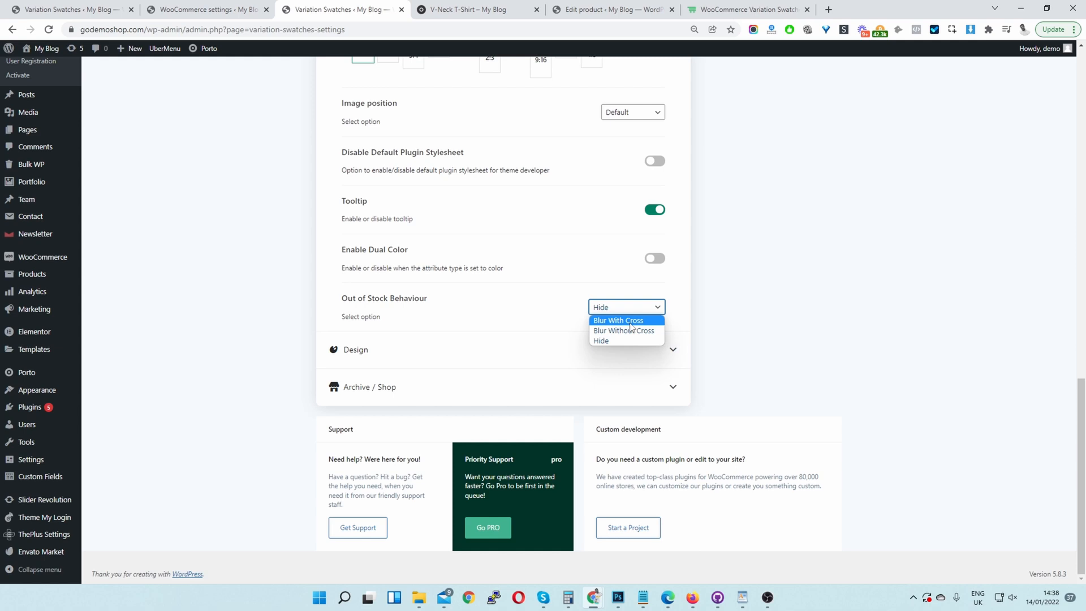
mouse_move(622, 331)
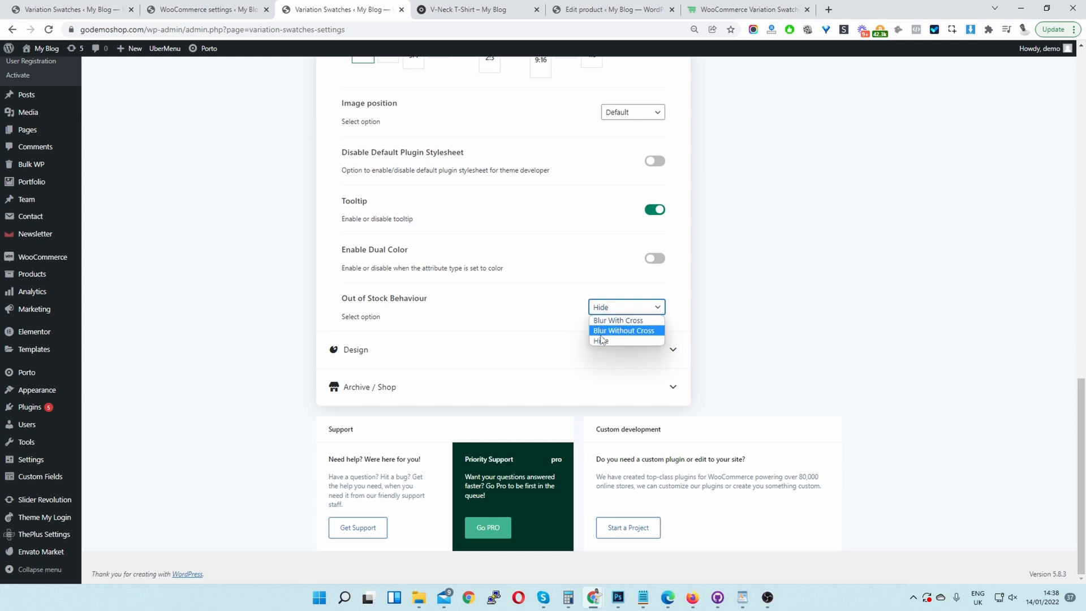
left_click(622, 330)
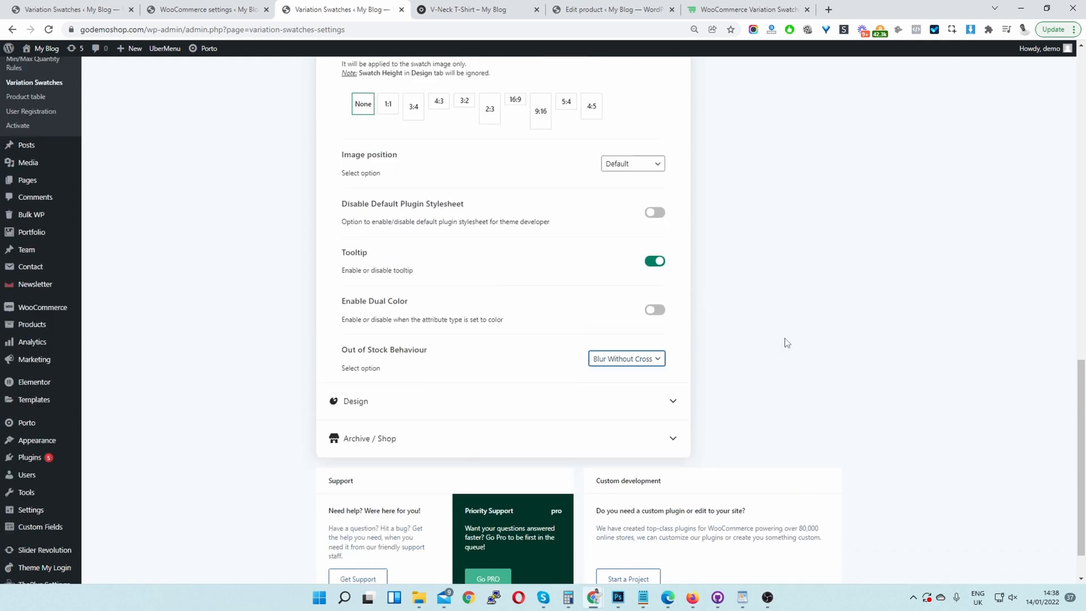
left_click(808, 71)
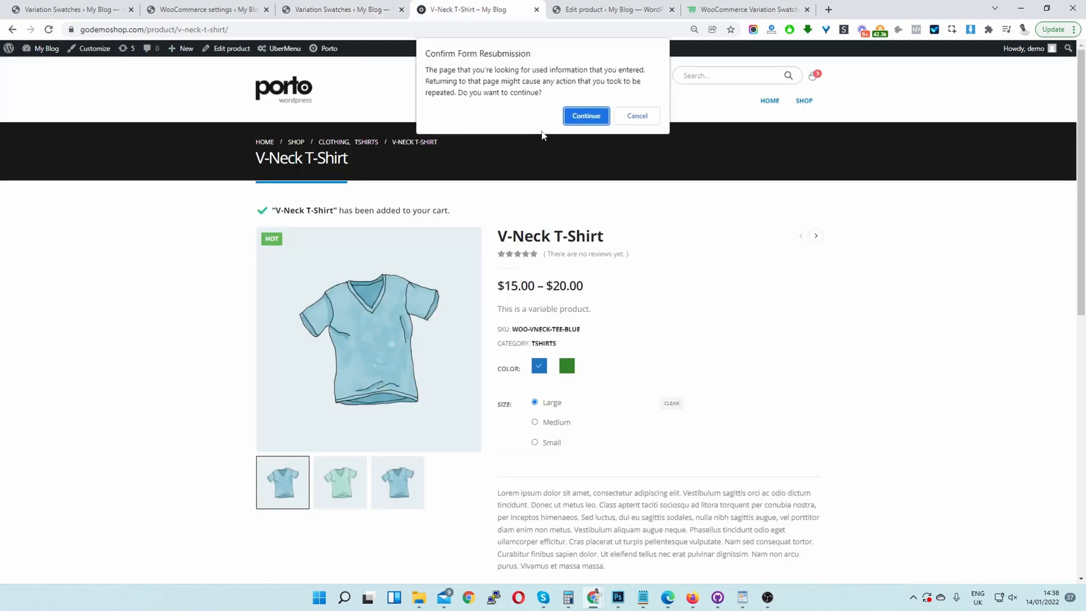
left_click(584, 115)
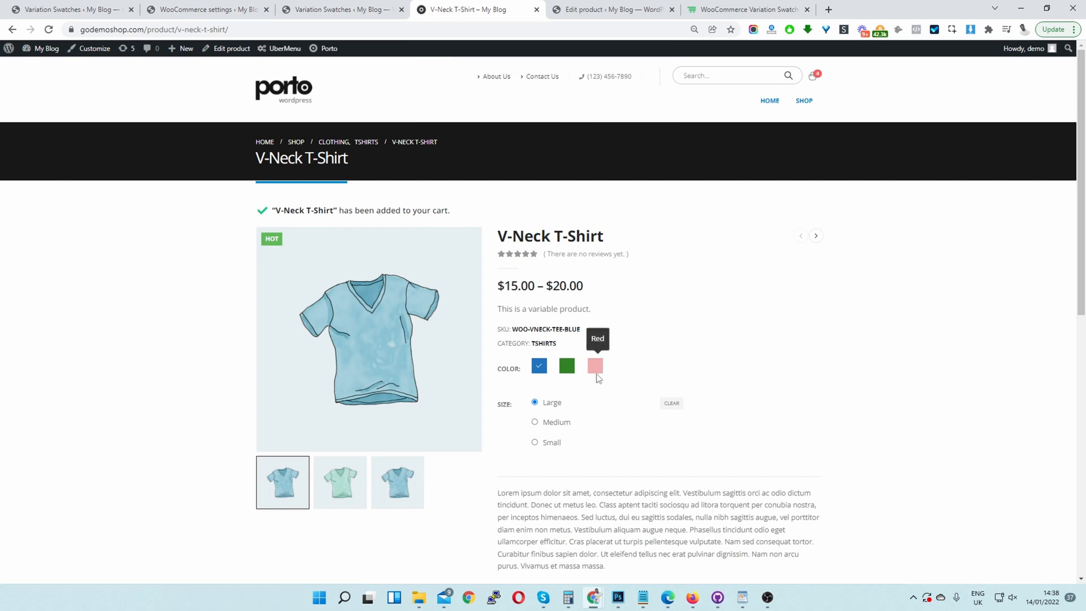